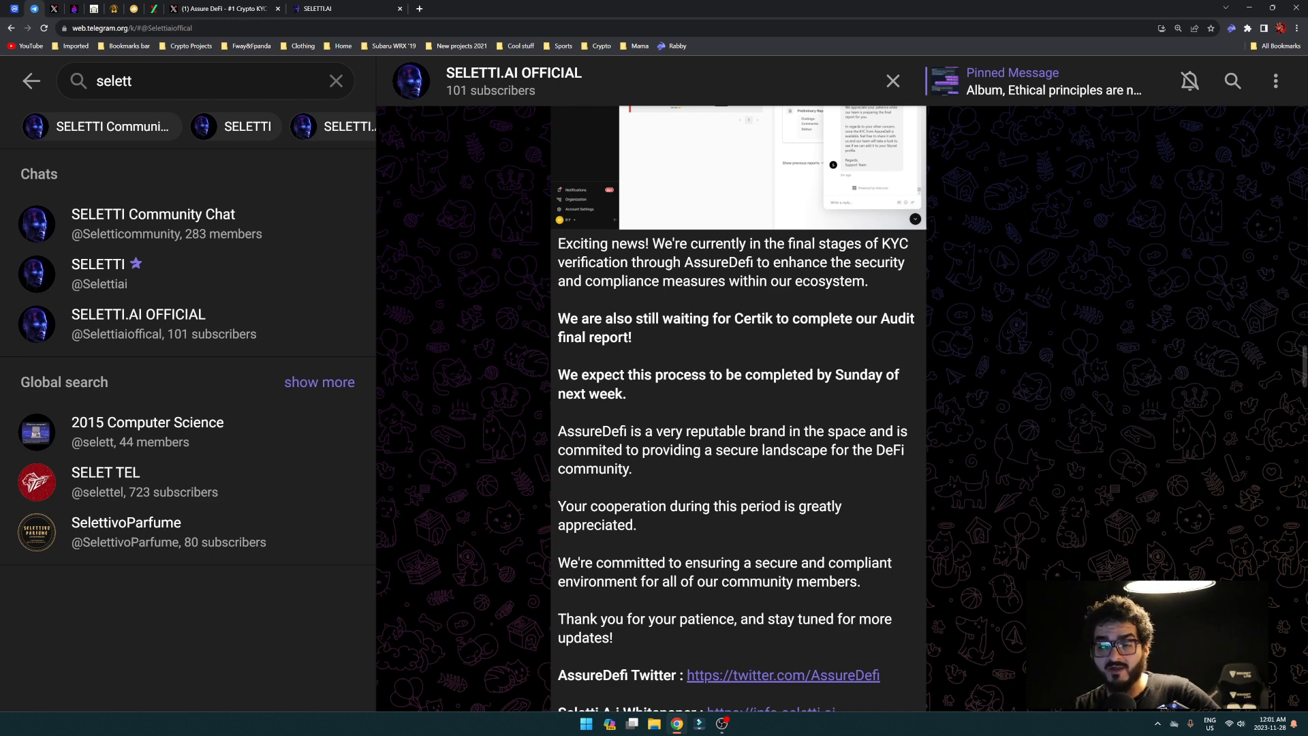
Scroll the SELETTI.AI OFFICIAL feed from the November 16 KYC post to the November 24 PAMM Fund post.
{"action": "scroll", "scroll_direction": "down", "scroll_amount": 3}
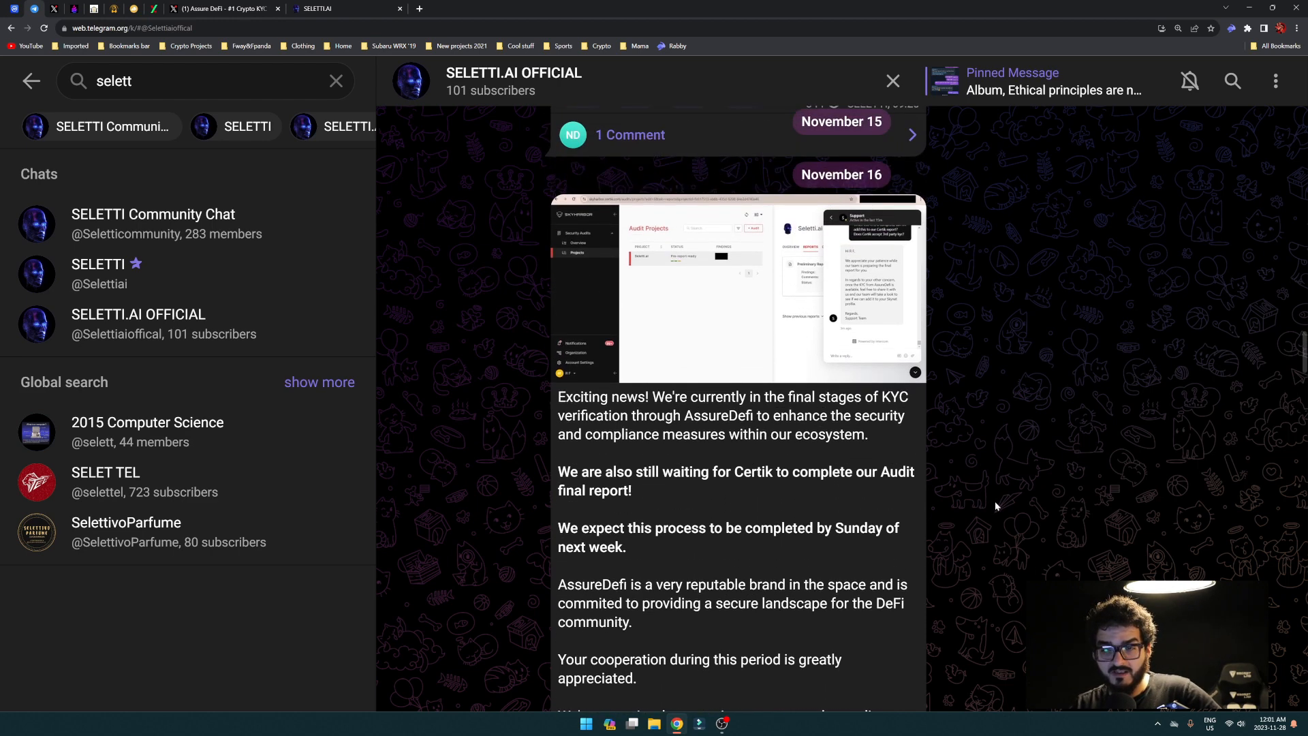
{"action": "scroll", "scroll_direction": "down", "scroll_amount": 3}
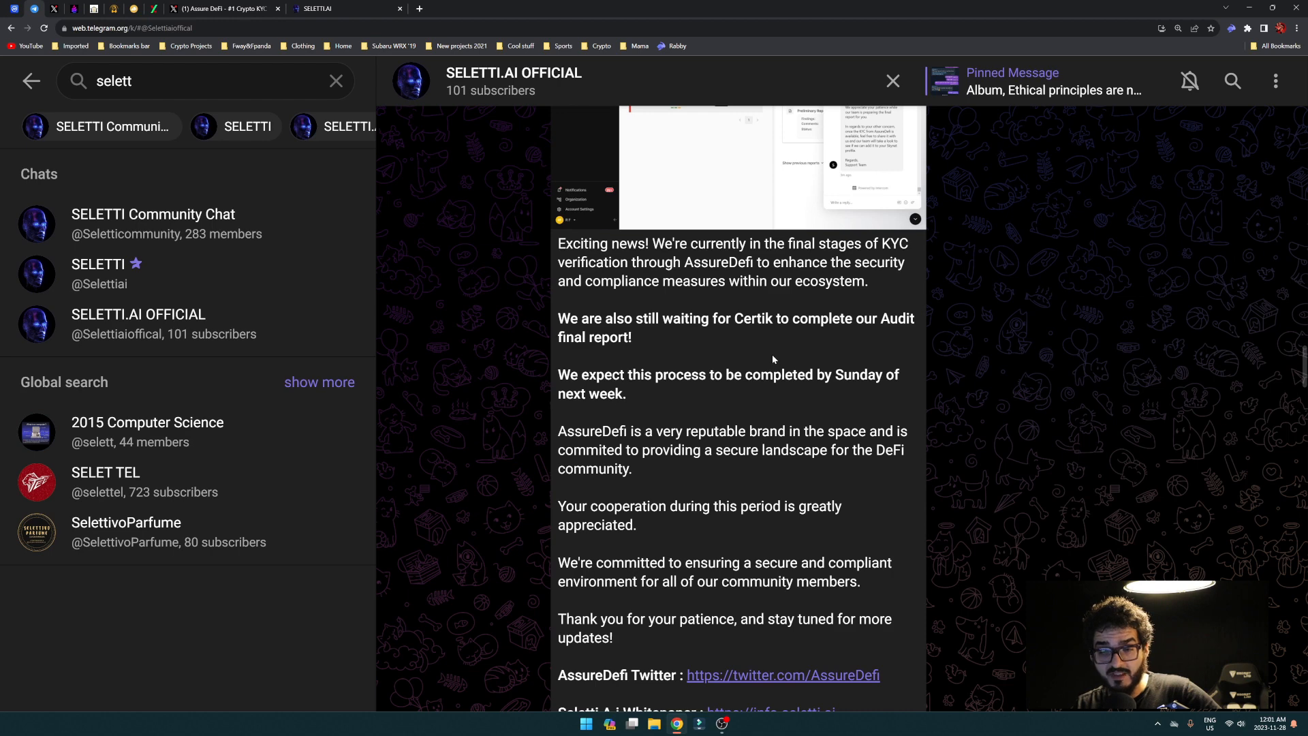
{"action": "mouse_move", "coordinate": [785, 350]}
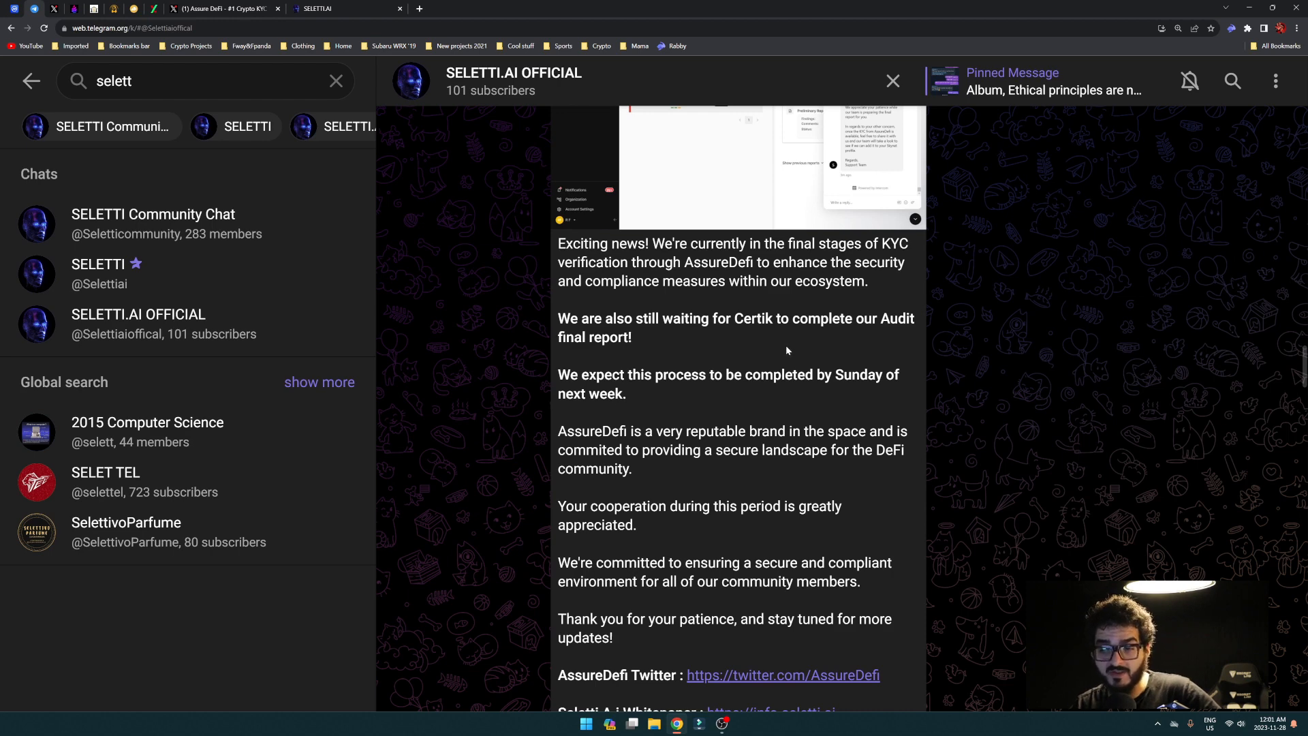
{"action": "mouse_move", "coordinate": [800, 334]}
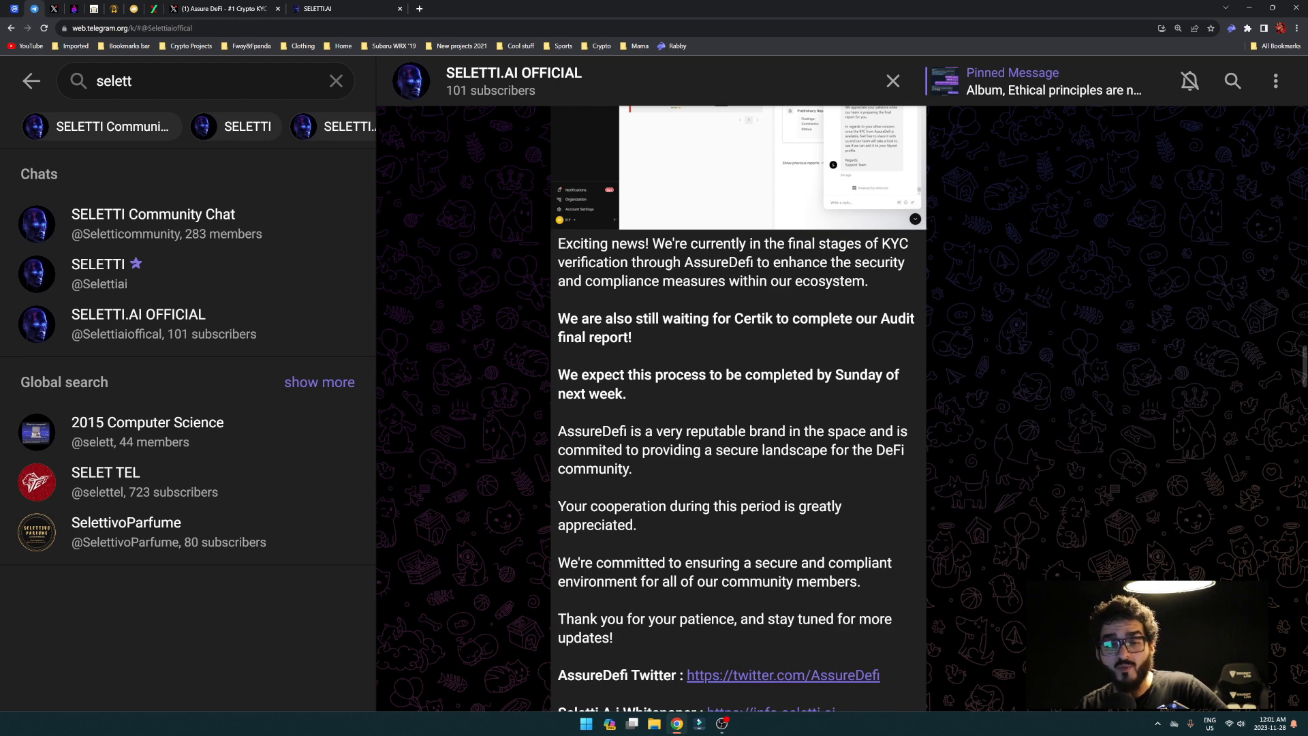
{"action": "mouse_move", "coordinate": [1018, 342]}
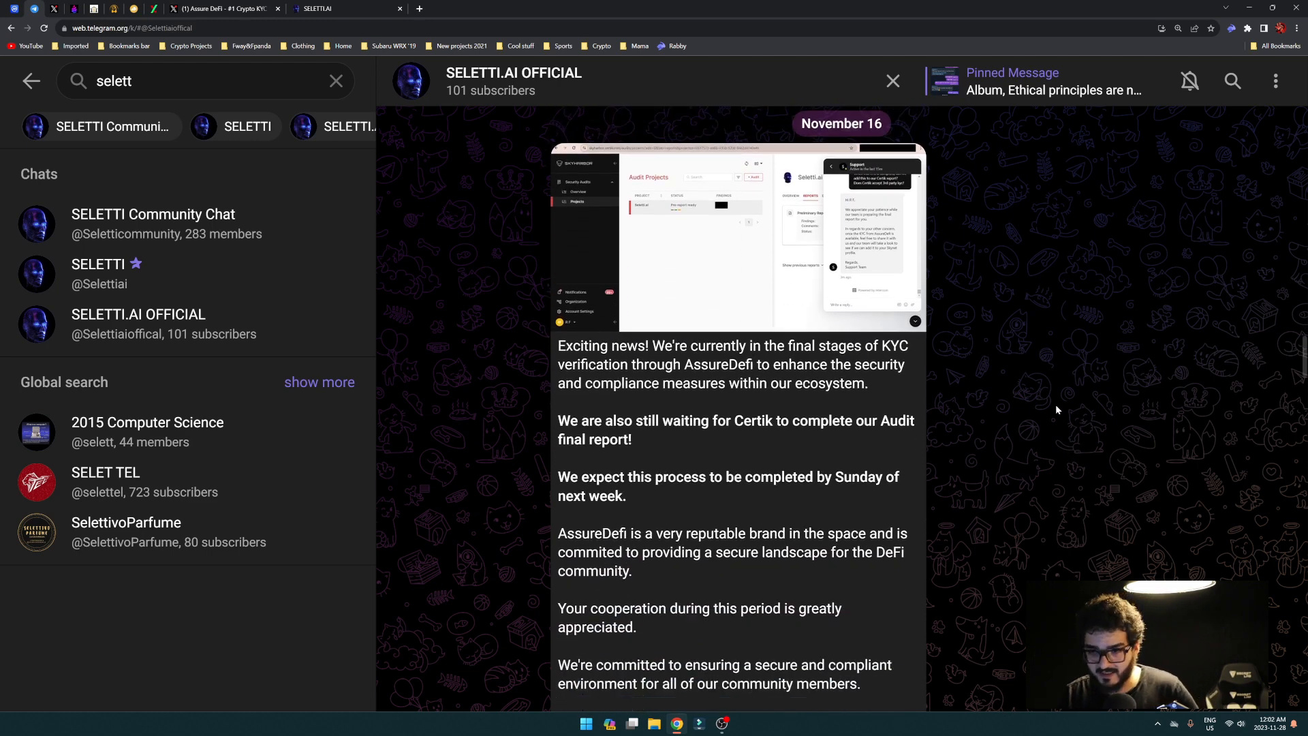
{"action": "scroll", "scroll_direction": "down", "scroll_amount": 3}
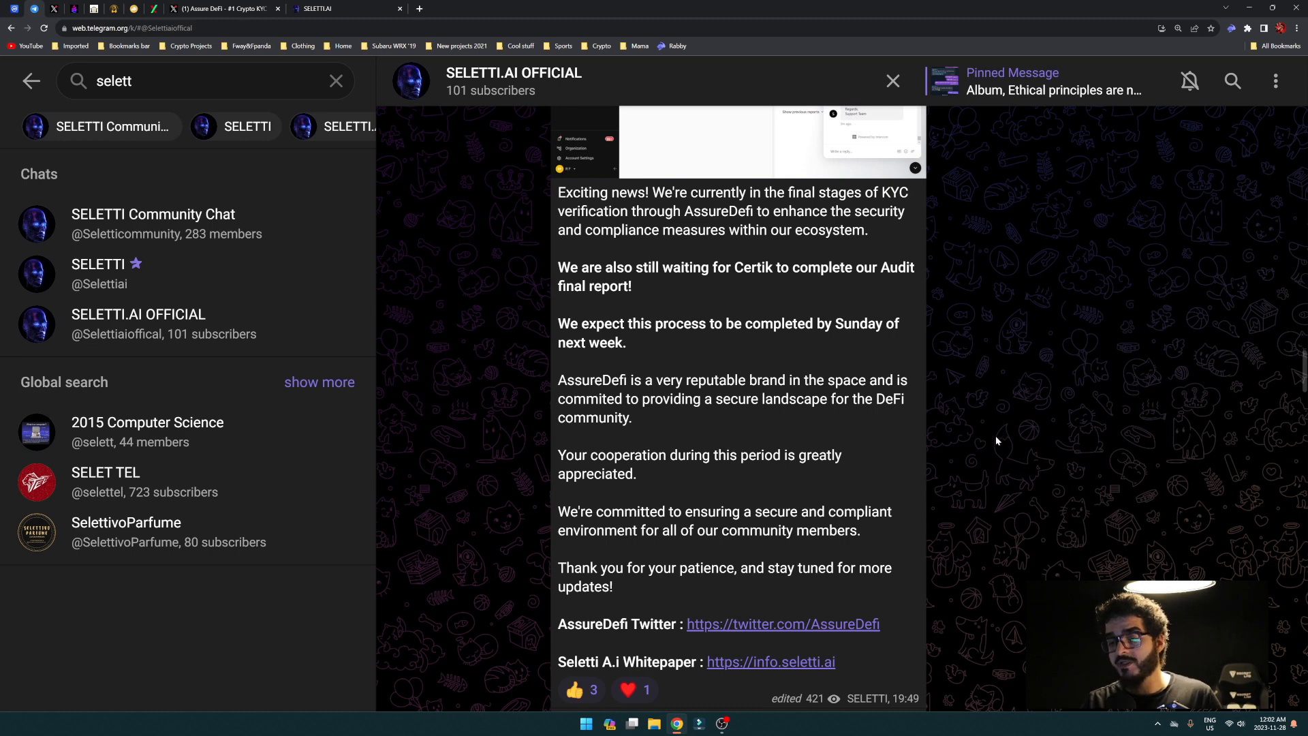
{"action": "scroll", "scroll_direction": "down", "scroll_amount": 3}
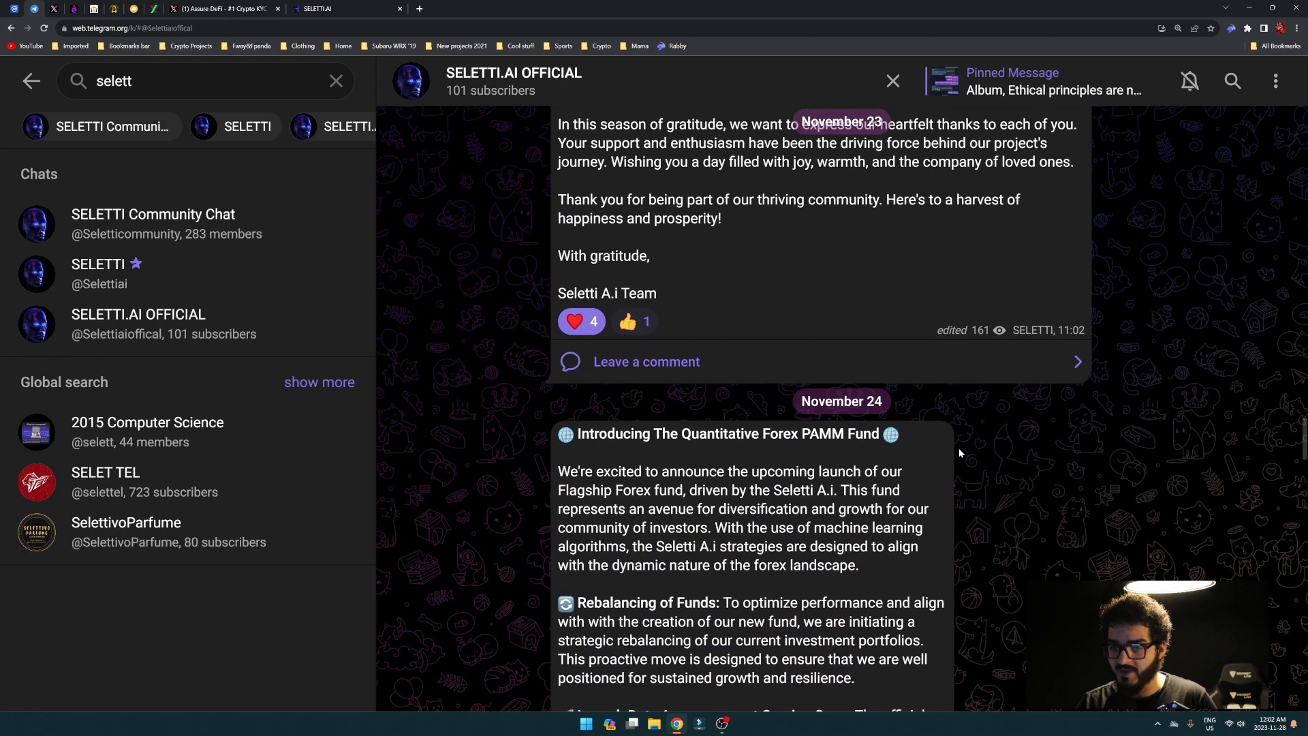
Scroll within the November 24 PAMM Fund post to reveal its What to Expect and Consultations sections.
{"action": "scroll", "scroll_direction": "down", "scroll_amount": 3}
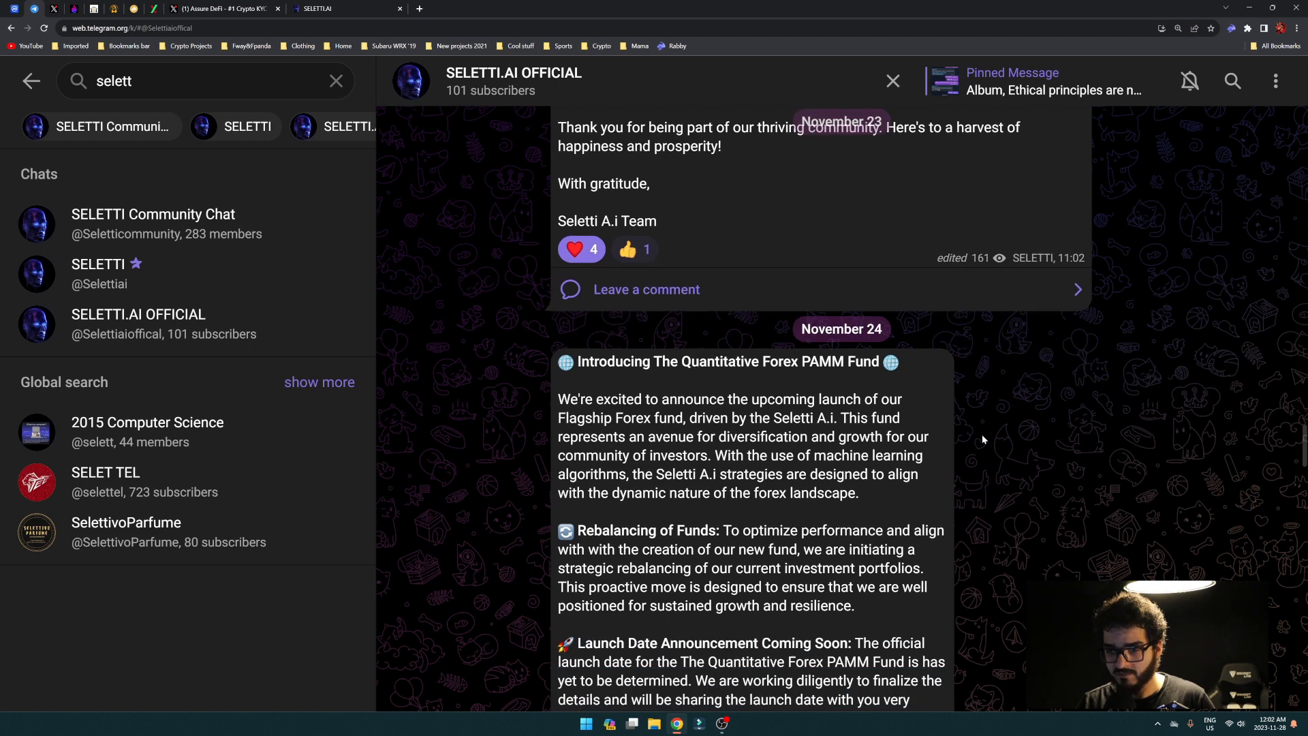
{"action": "scroll", "scroll_direction": "down", "scroll_amount": 3}
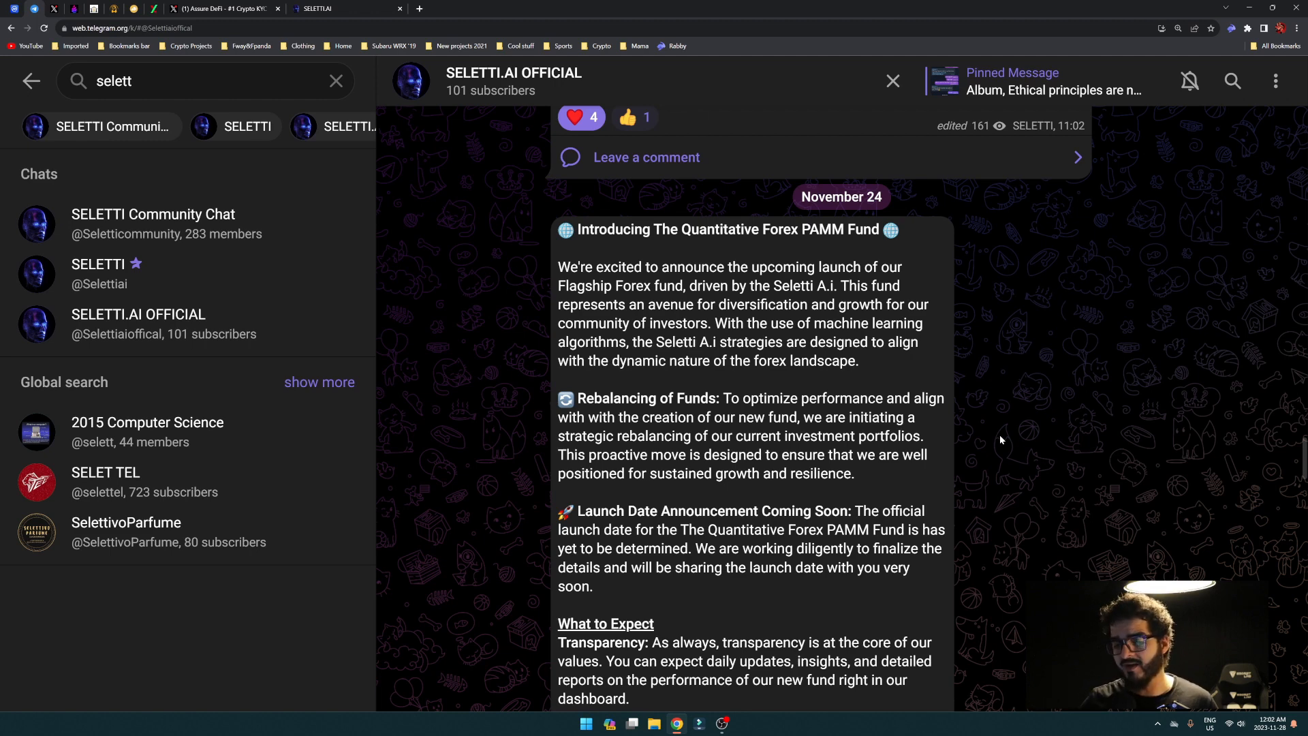
{"action": "mouse_move", "coordinate": [889, 359]}
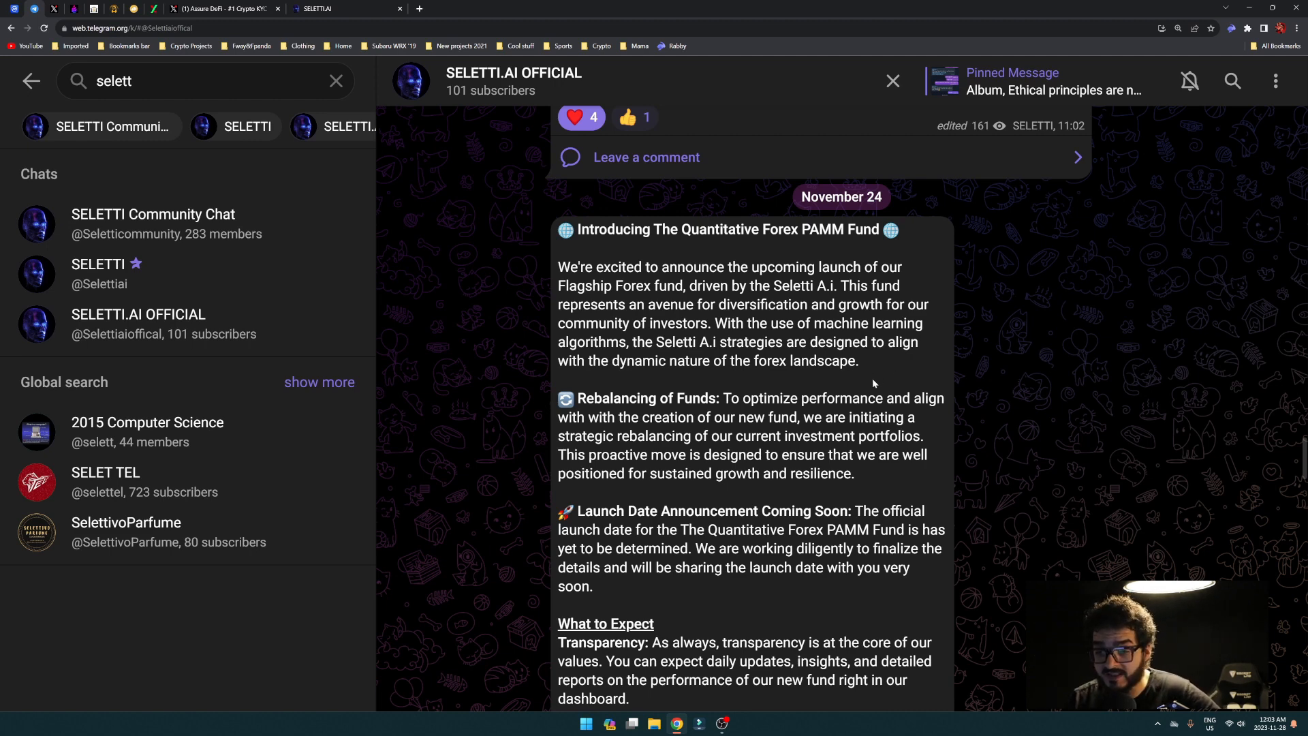
{"action": "mouse_move", "coordinate": [992, 314]}
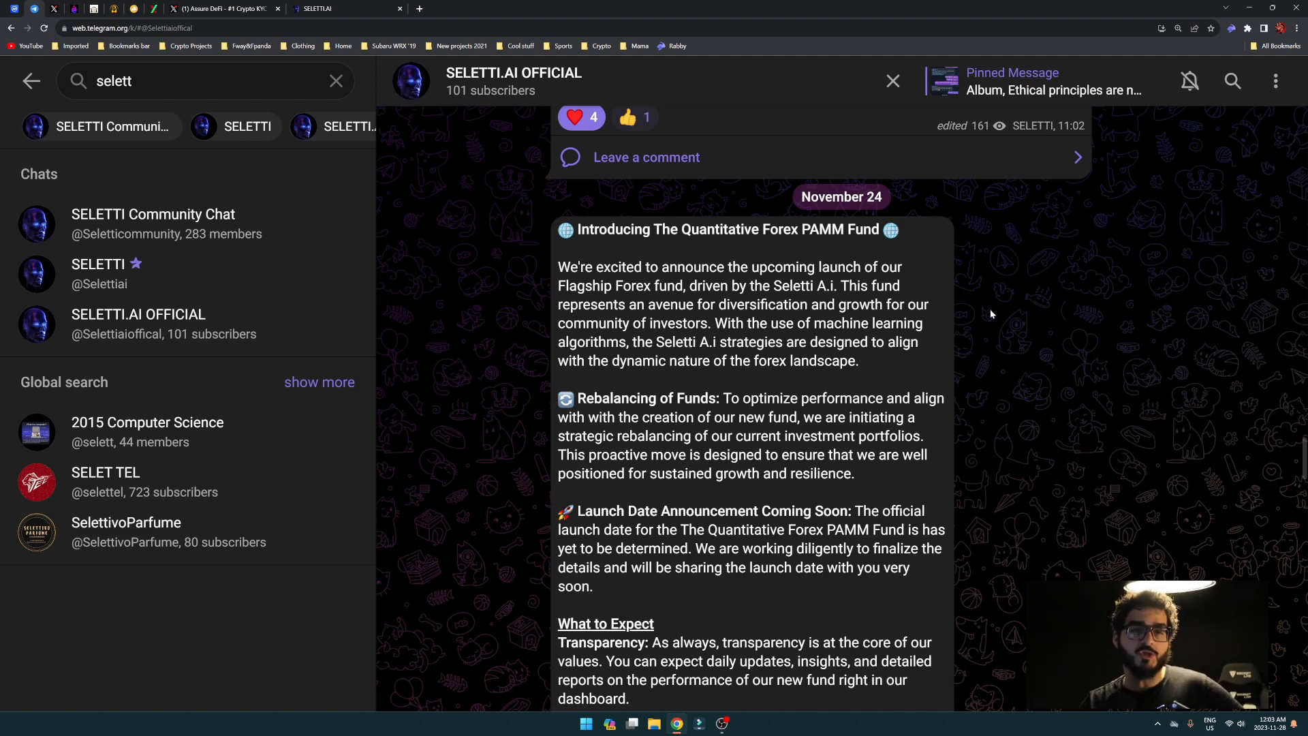
{"action": "mouse_move", "coordinate": [980, 326]}
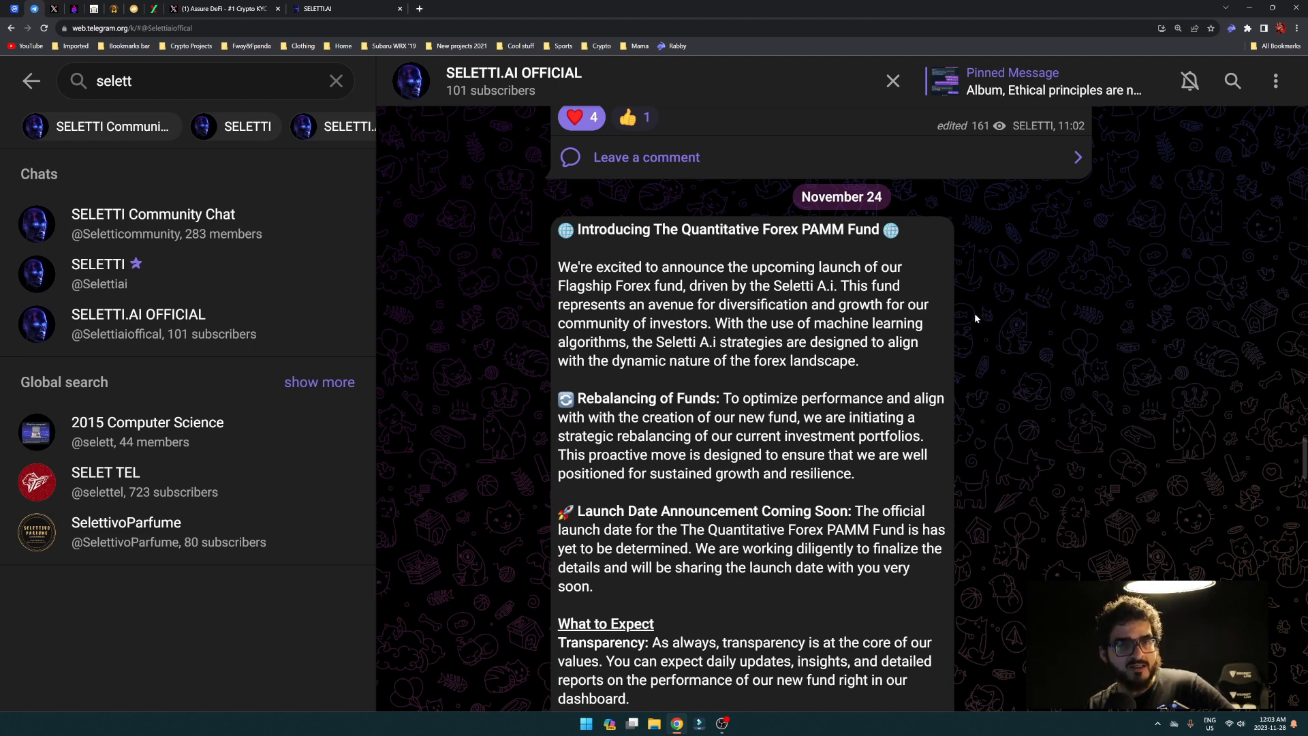
{"action": "mouse_move", "coordinate": [993, 279]}
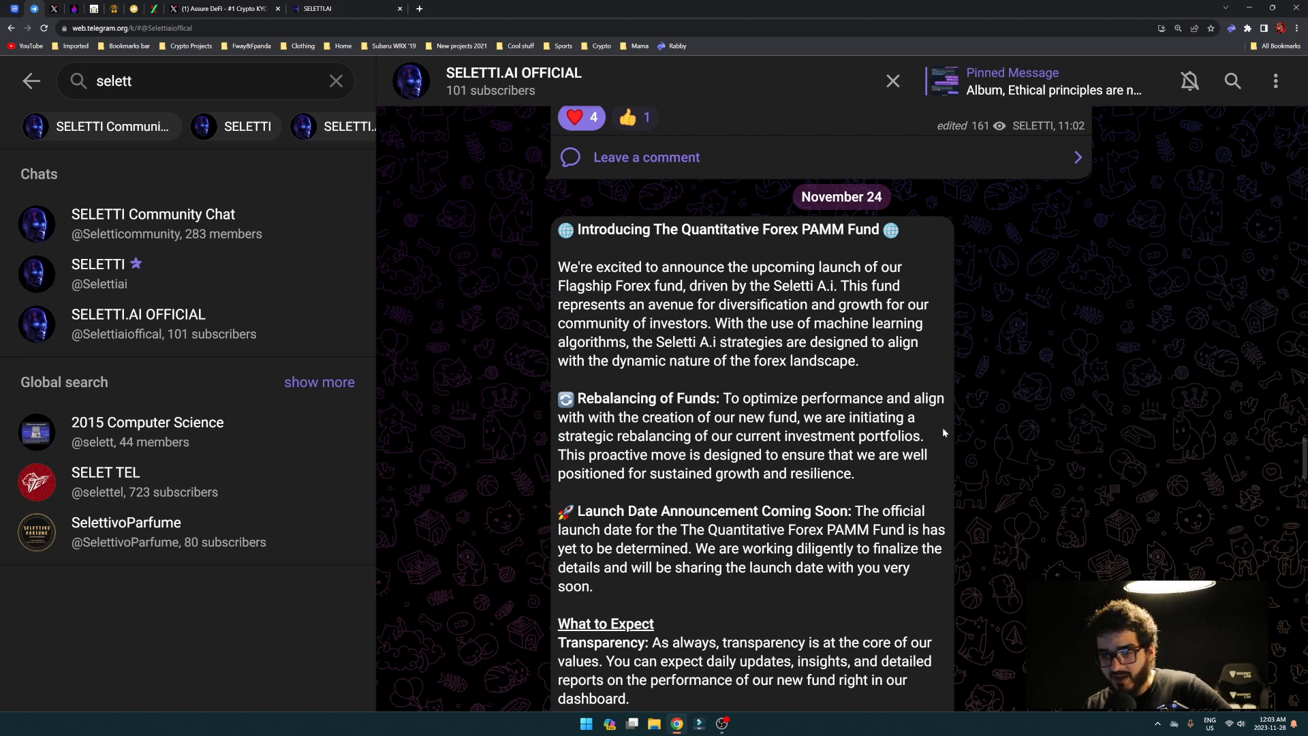
{"action": "mouse_move", "coordinate": [992, 457]}
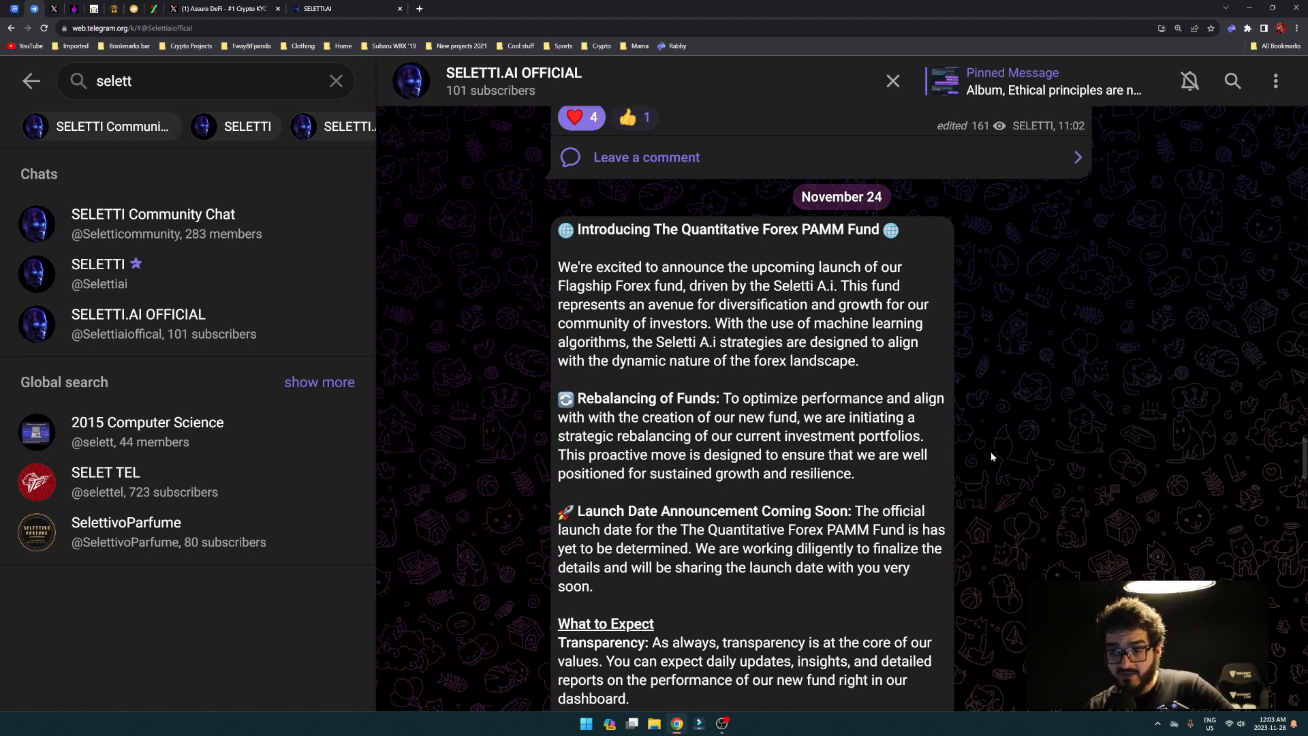
{"action": "mouse_move", "coordinate": [993, 452]}
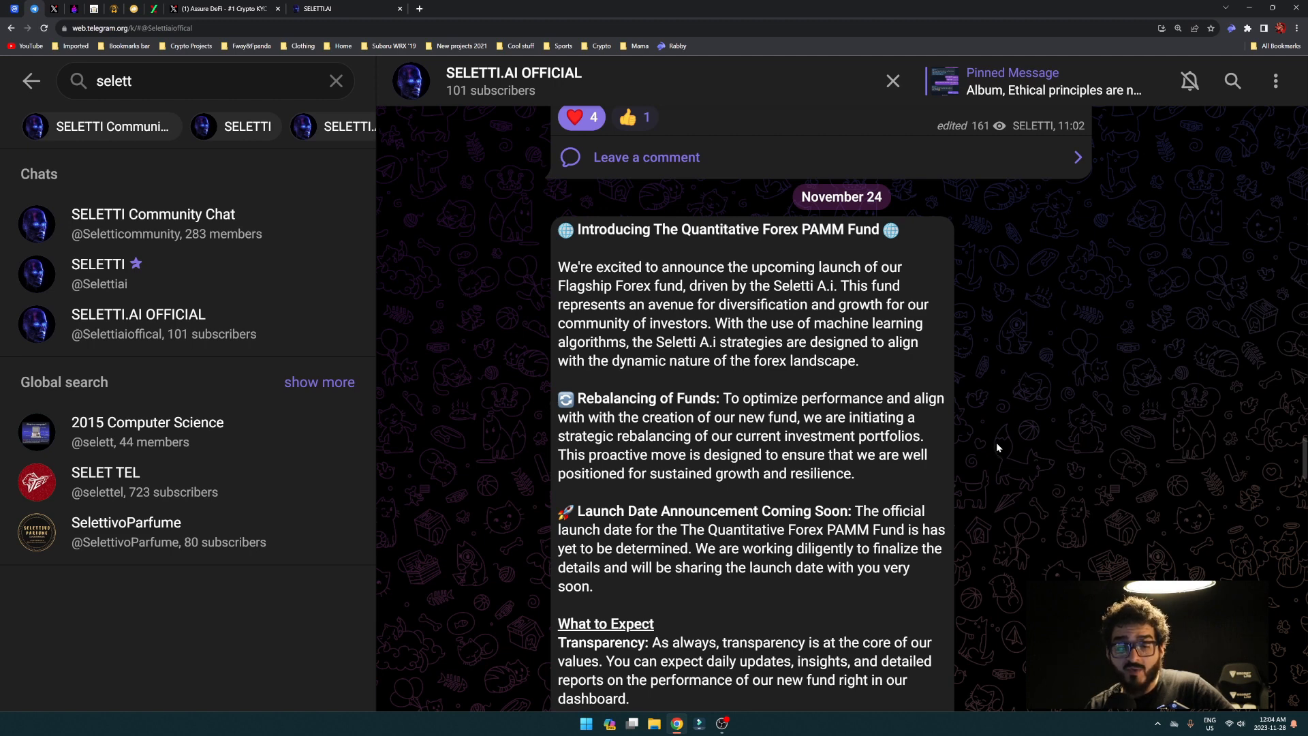
{"action": "mouse_move", "coordinate": [1003, 442]}
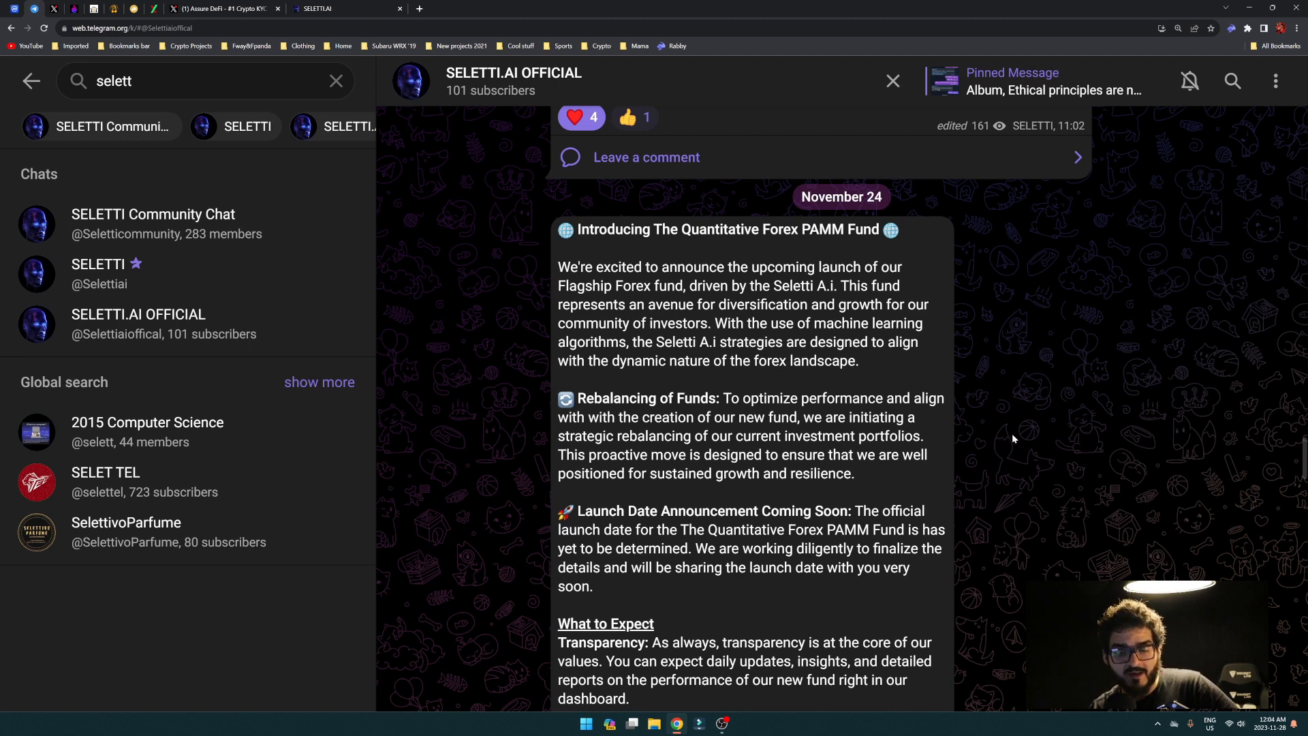
{"action": "mouse_move", "coordinate": [1019, 424]}
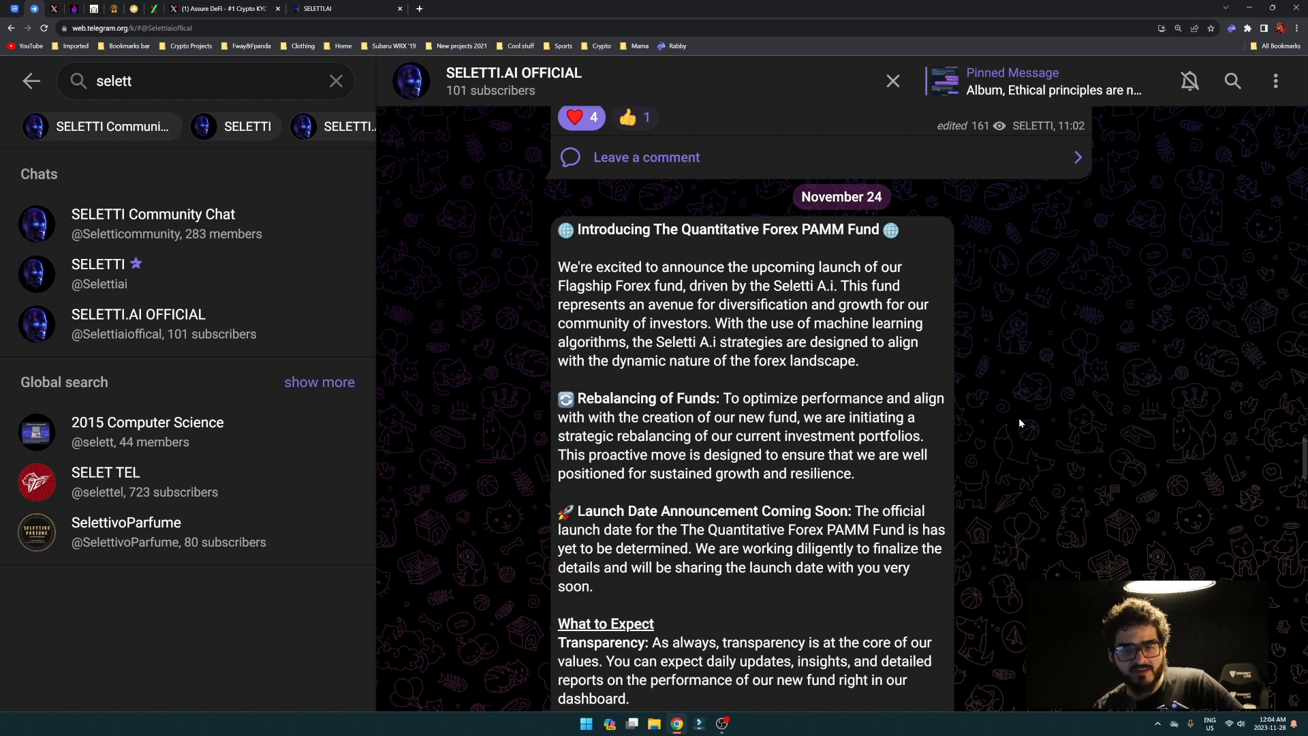
{"action": "mouse_move", "coordinate": [1070, 437]}
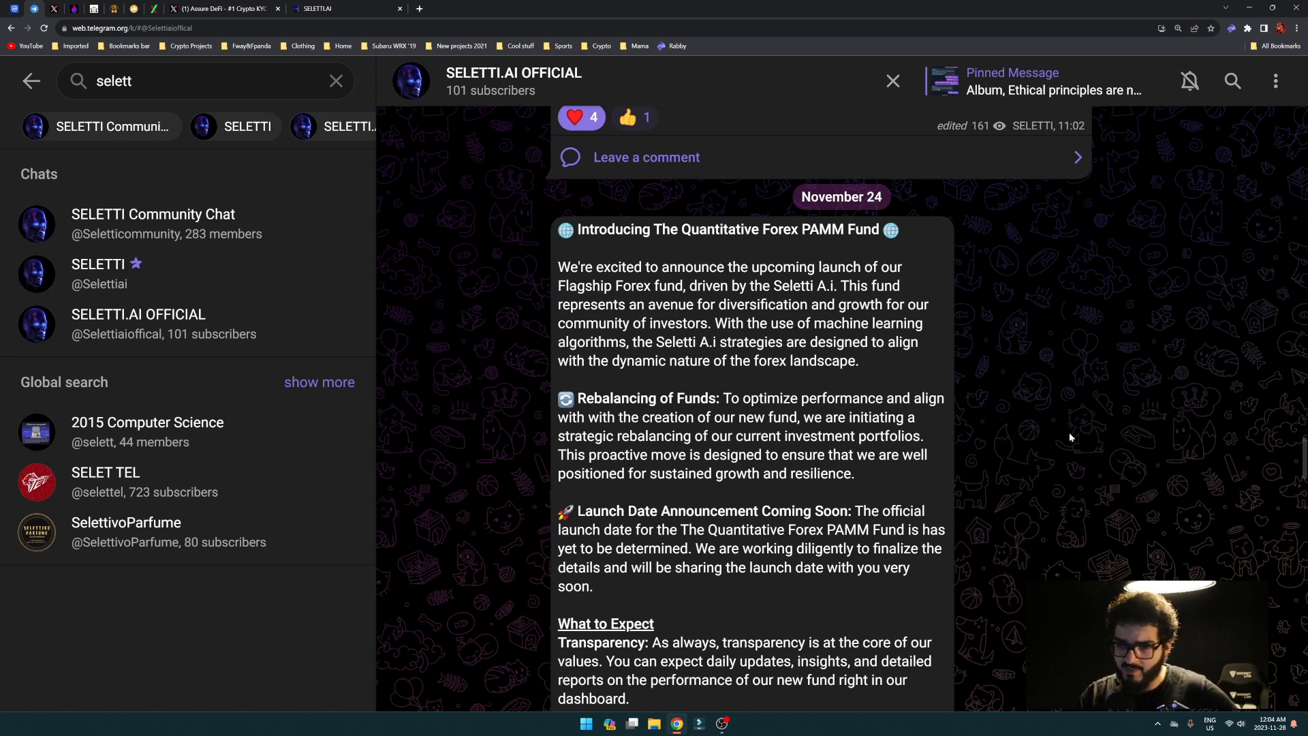
{"action": "mouse_move", "coordinate": [1034, 428]}
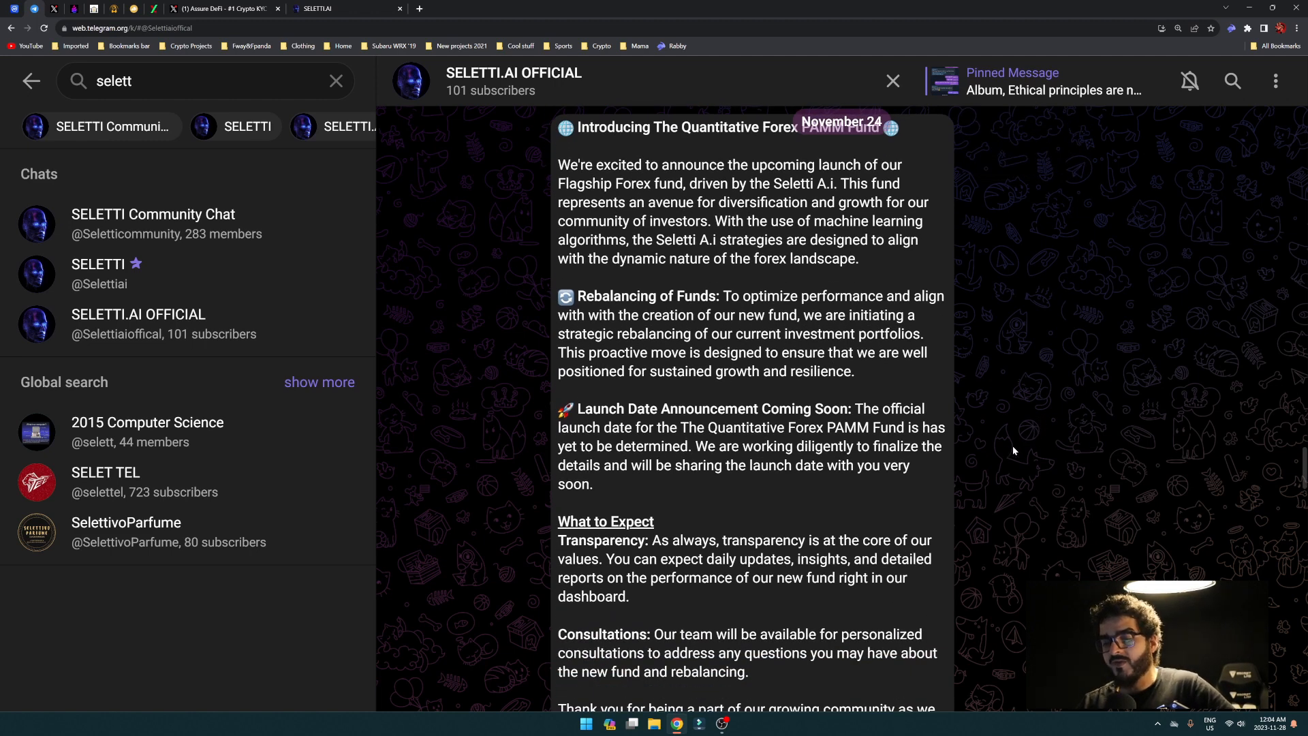
Scroll past the whitepaper link preview to the CERTIK AUDIT & KYC update post.
{"action": "scroll", "scroll_direction": "down", "scroll_amount": 3}
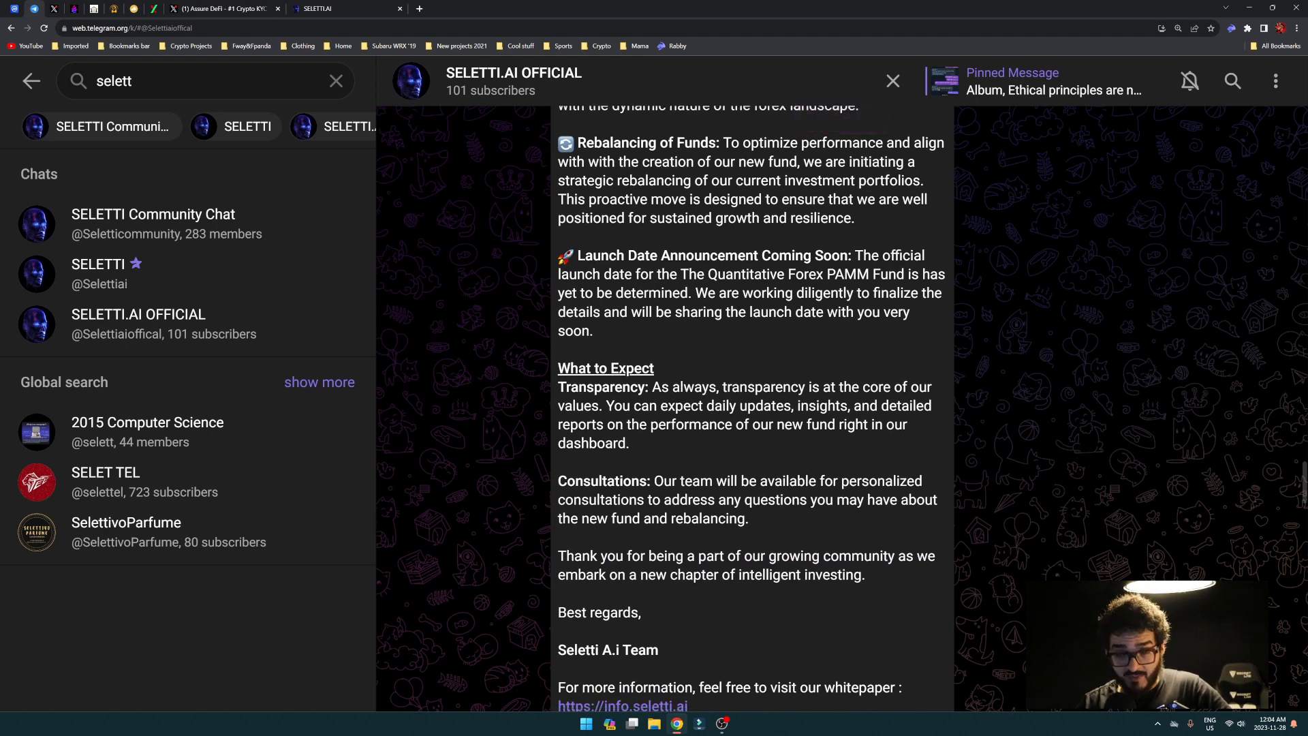
{"action": "scroll", "scroll_direction": "down", "scroll_amount": 3}
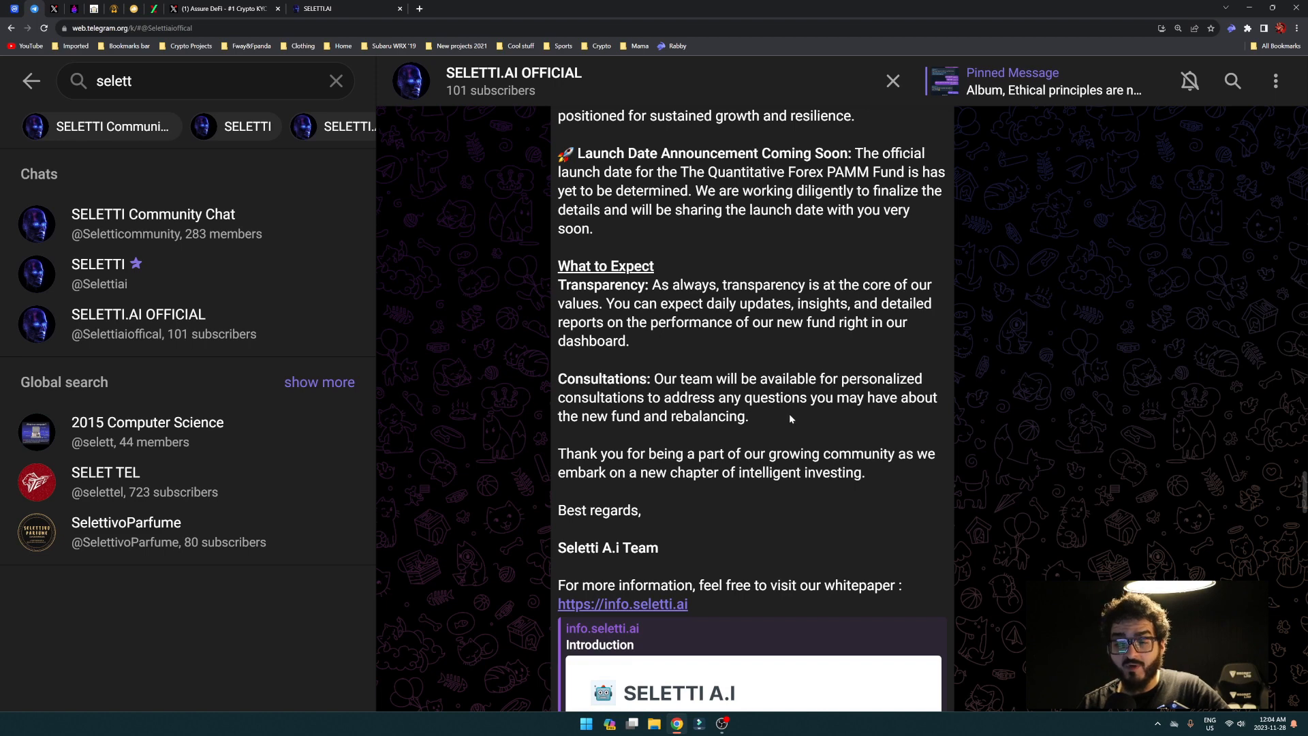
{"action": "mouse_move", "coordinate": [1072, 438]}
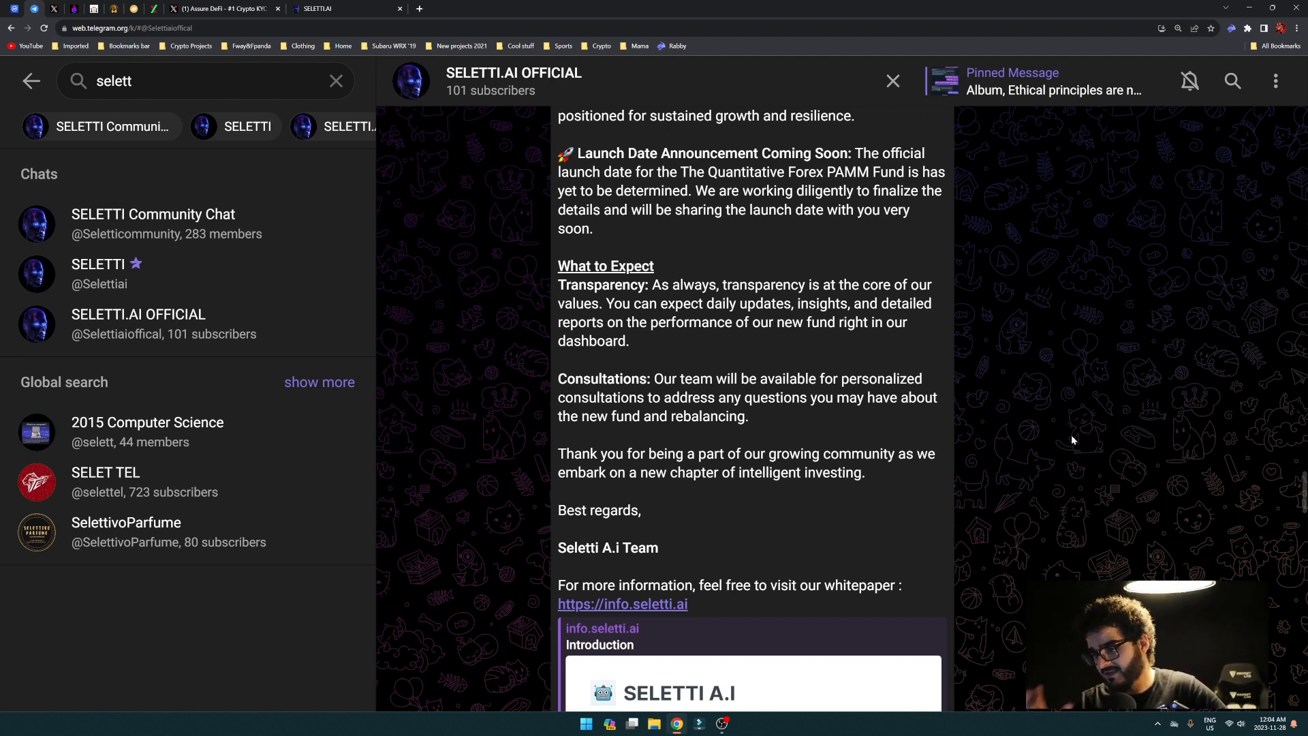
{"action": "mouse_move", "coordinate": [1037, 428]}
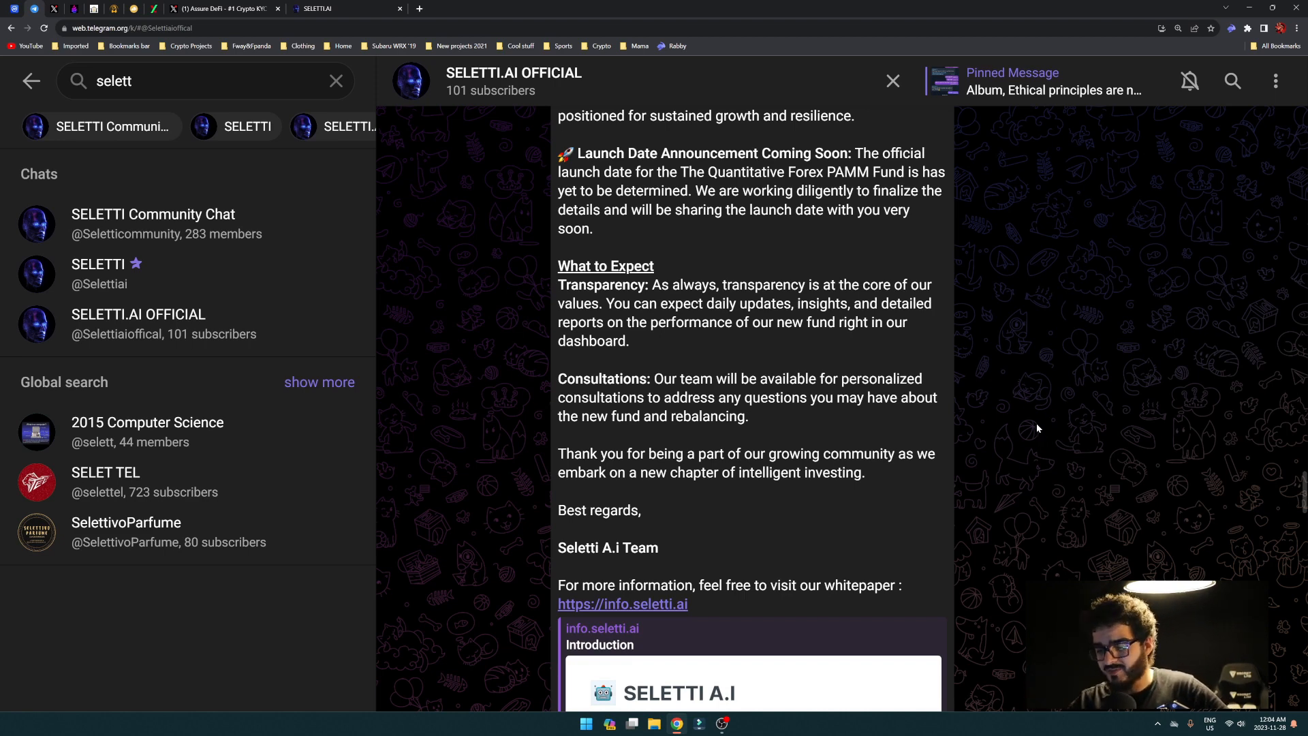
{"action": "scroll", "scroll_direction": "down", "scroll_amount": 3}
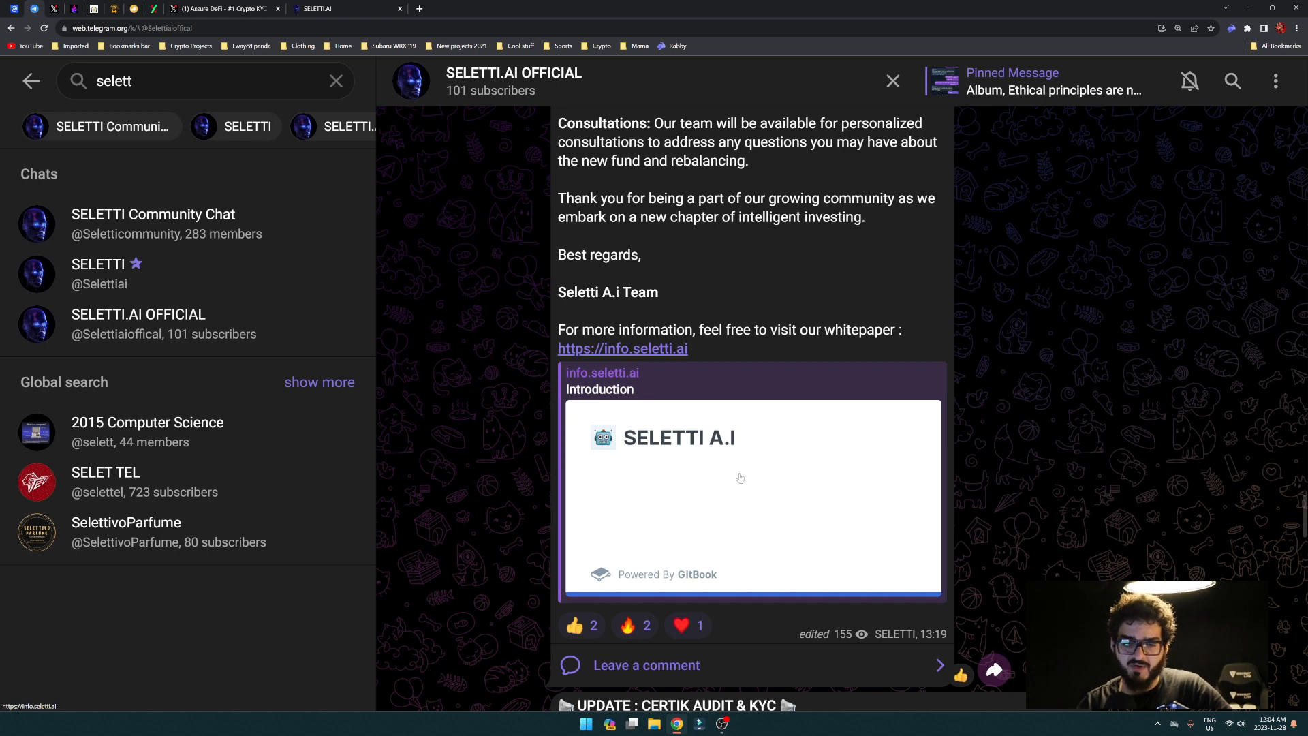
{"action": "scroll", "scroll_direction": "down", "scroll_amount": 3}
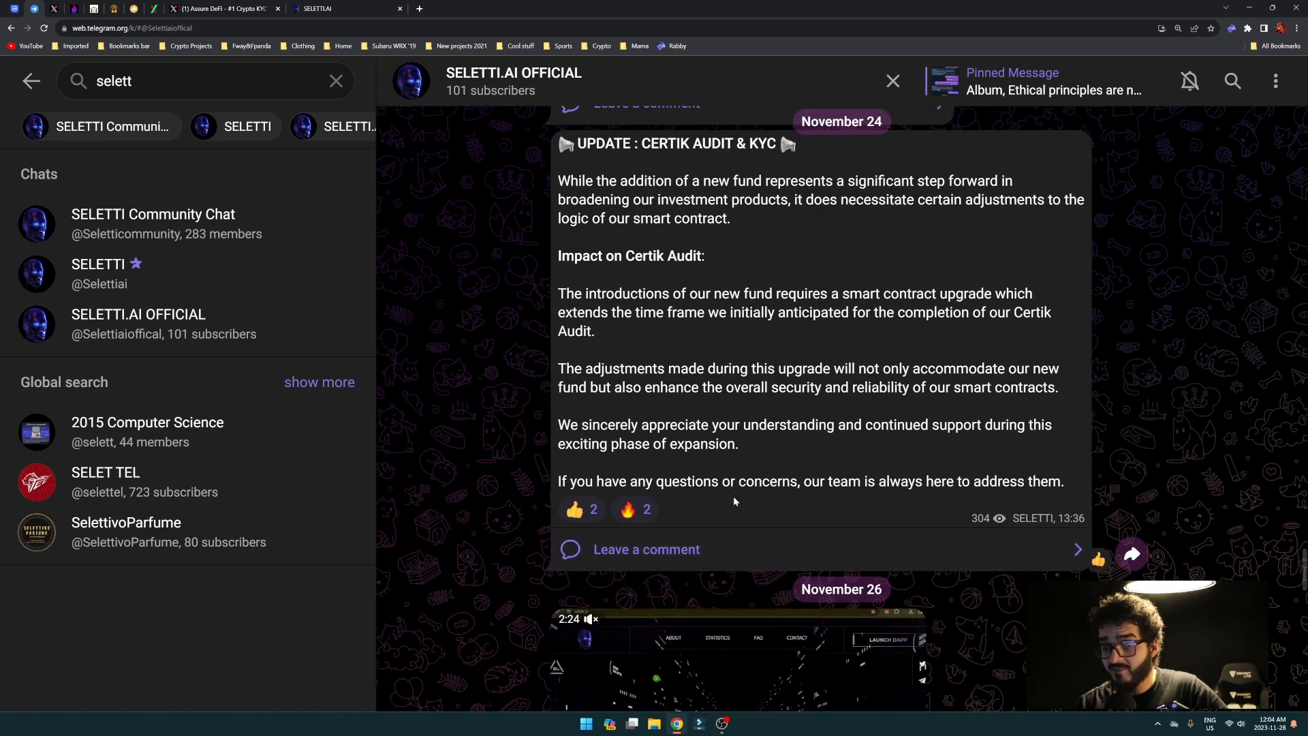
{"action": "scroll", "scroll_direction": "down", "scroll_amount": 3}
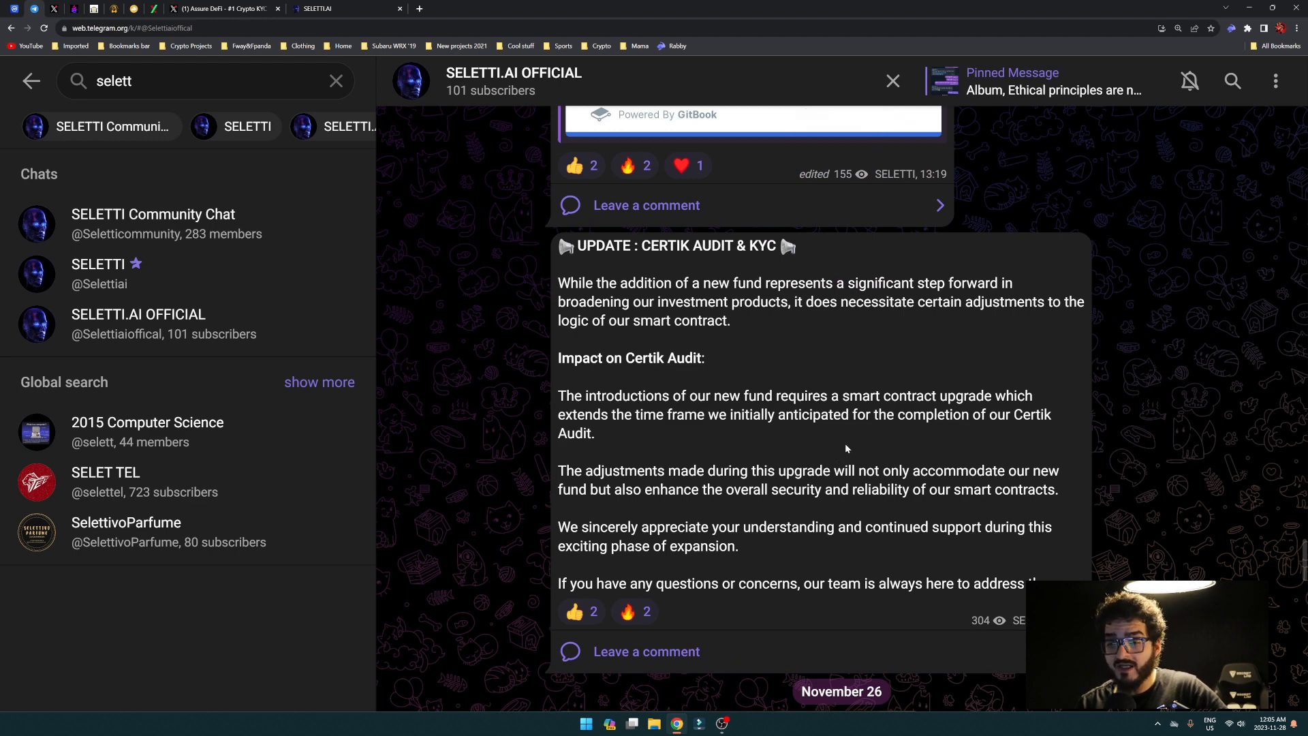
{"action": "mouse_move", "coordinate": [856, 436]}
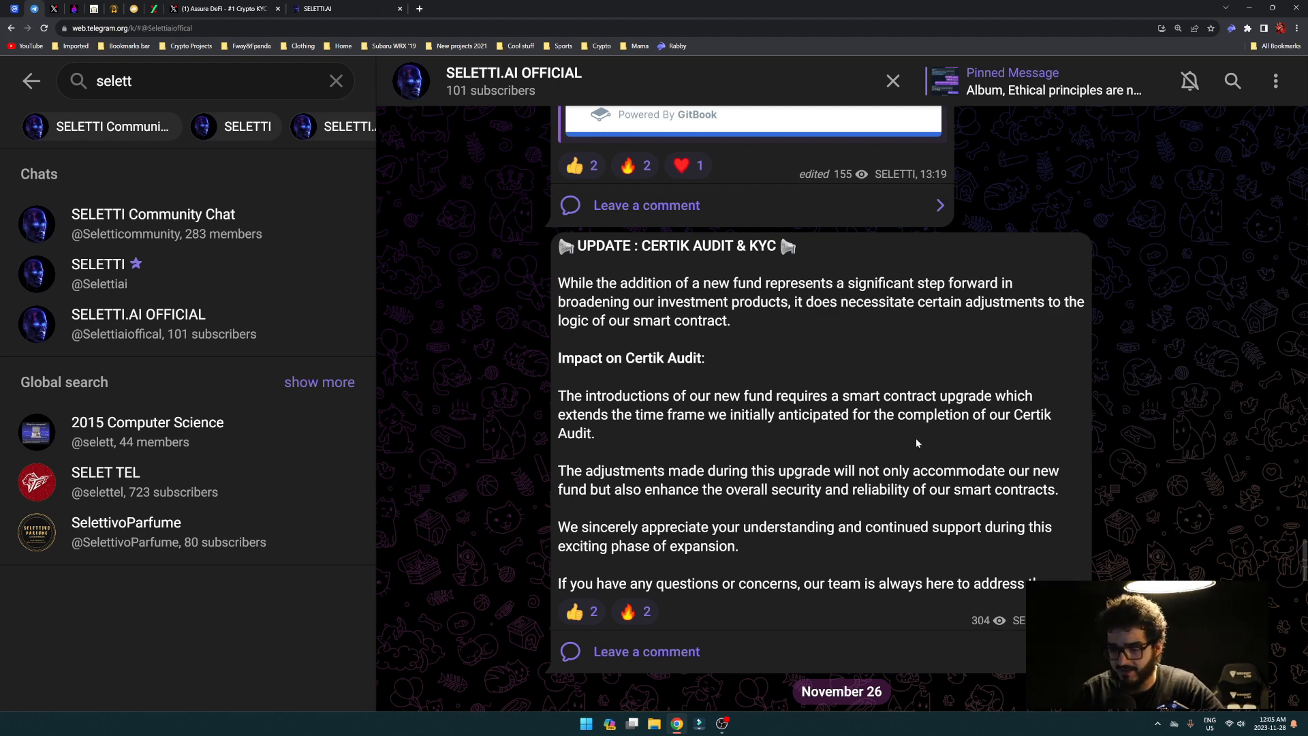
{"action": "mouse_move", "coordinate": [869, 432]}
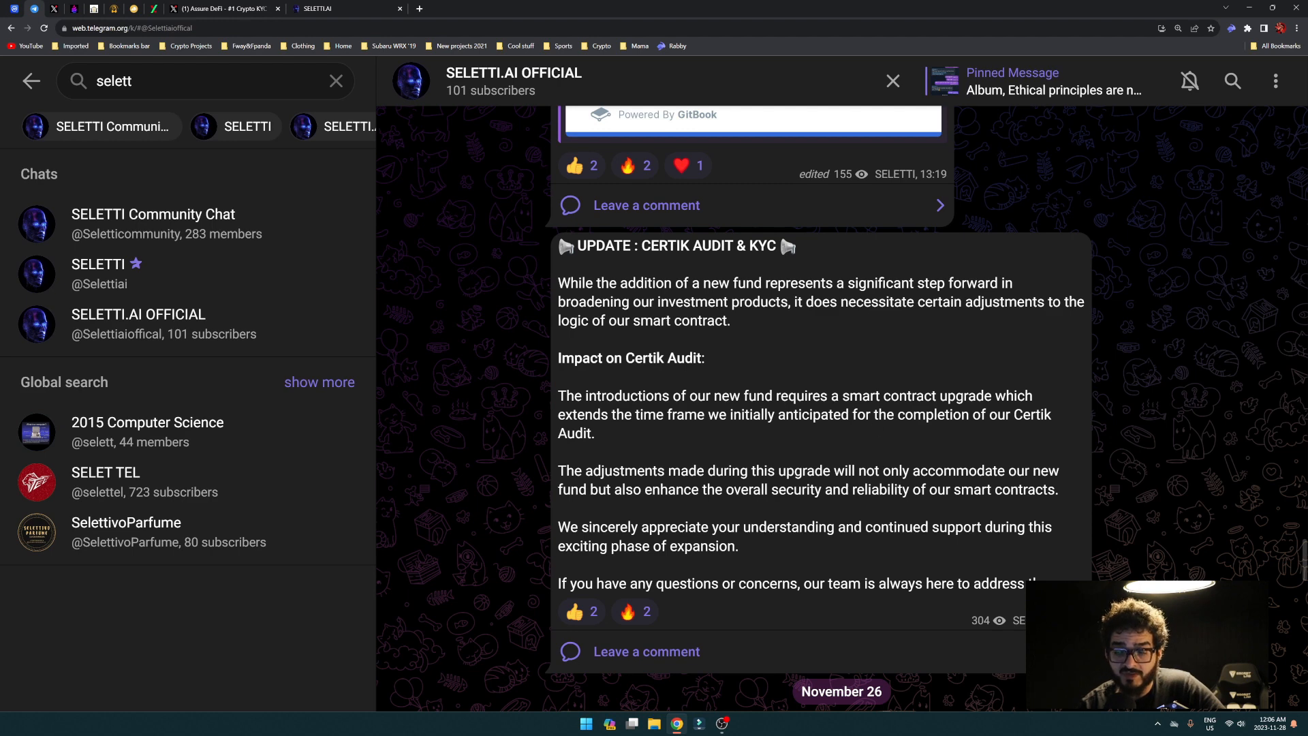
{"action": "mouse_move", "coordinate": [865, 437]}
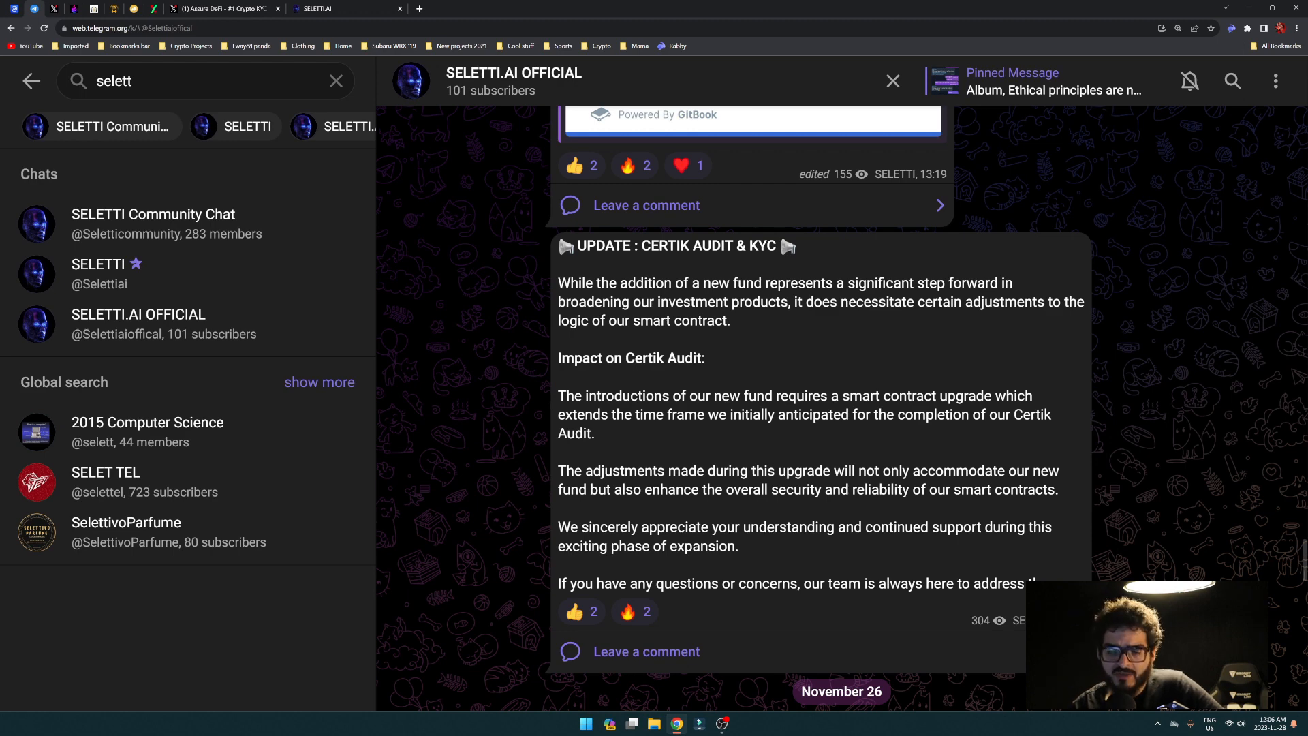
{"action": "mouse_move", "coordinate": [854, 377]}
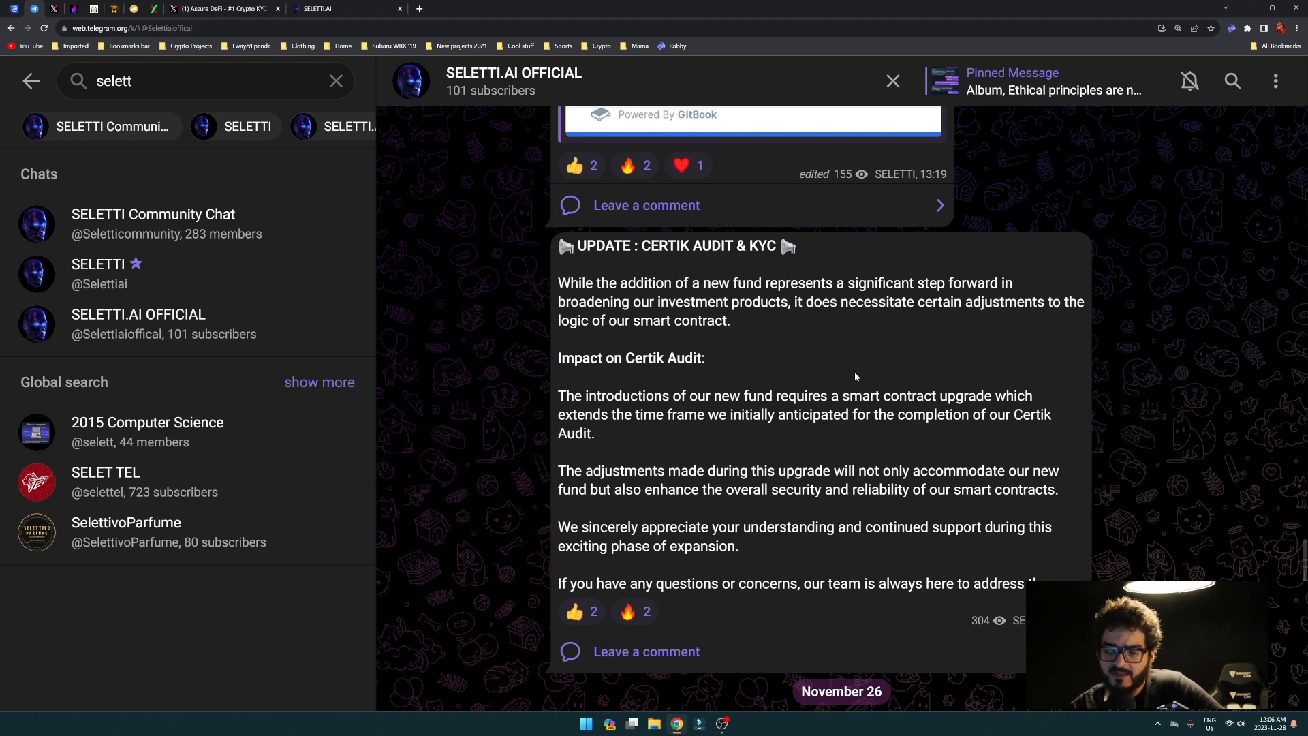
Scroll through the November 26 deposit and withdrawal tutorial posts, ending on the Seletti.ai About page.
{"action": "scroll", "scroll_direction": "down", "scroll_amount": 3}
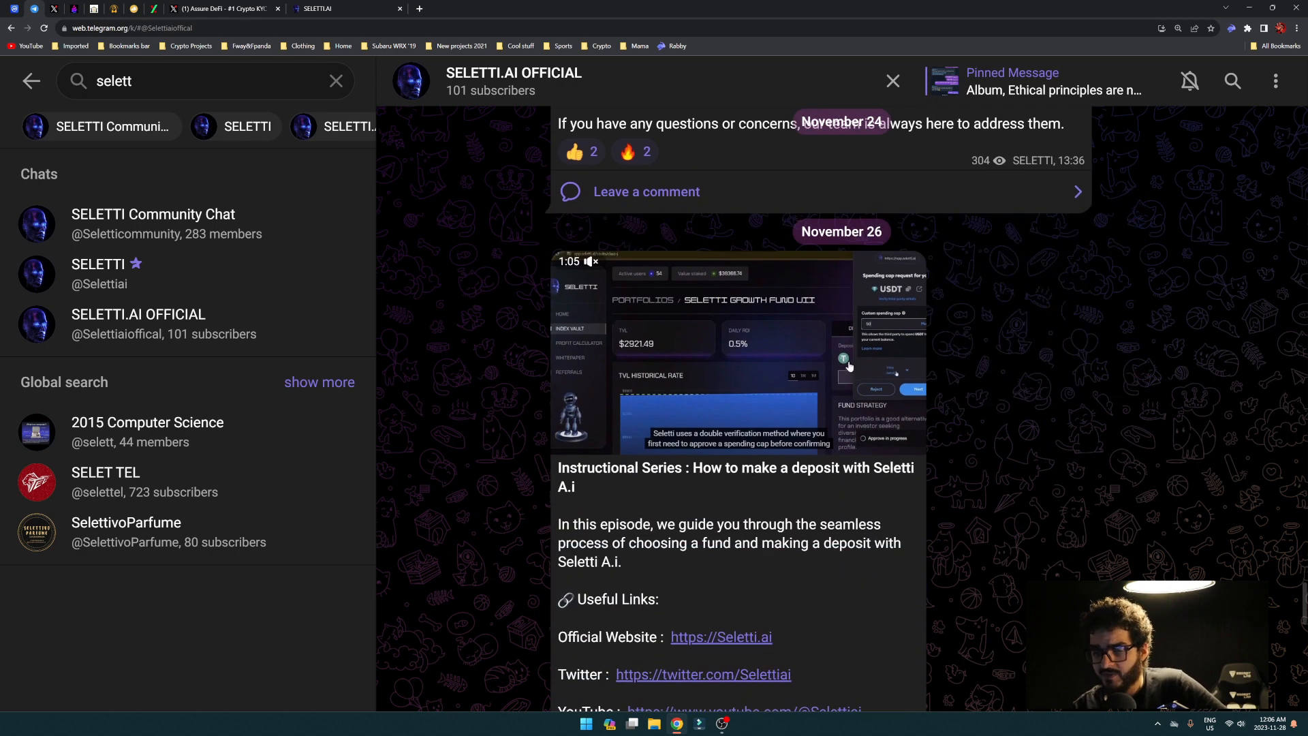
{"action": "scroll", "scroll_direction": "down", "scroll_amount": 3}
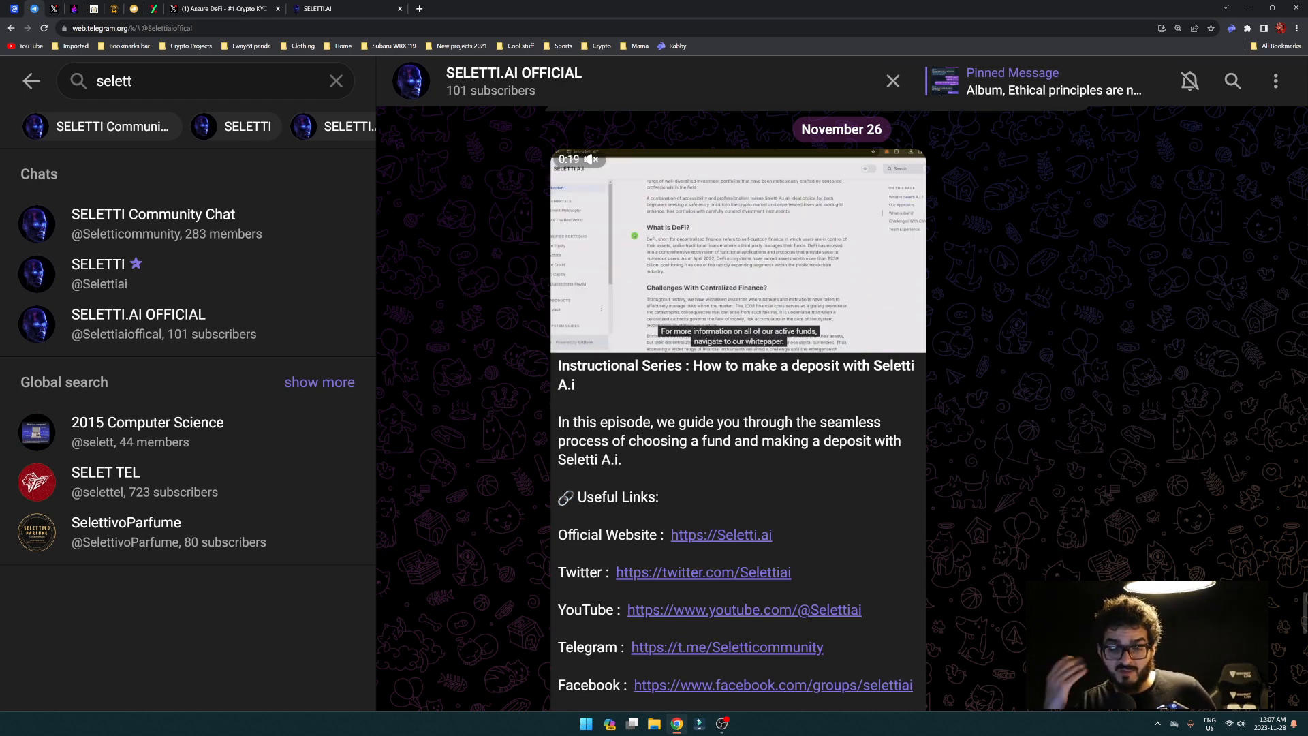
{"action": "scroll", "scroll_direction": "down", "scroll_amount": 3}
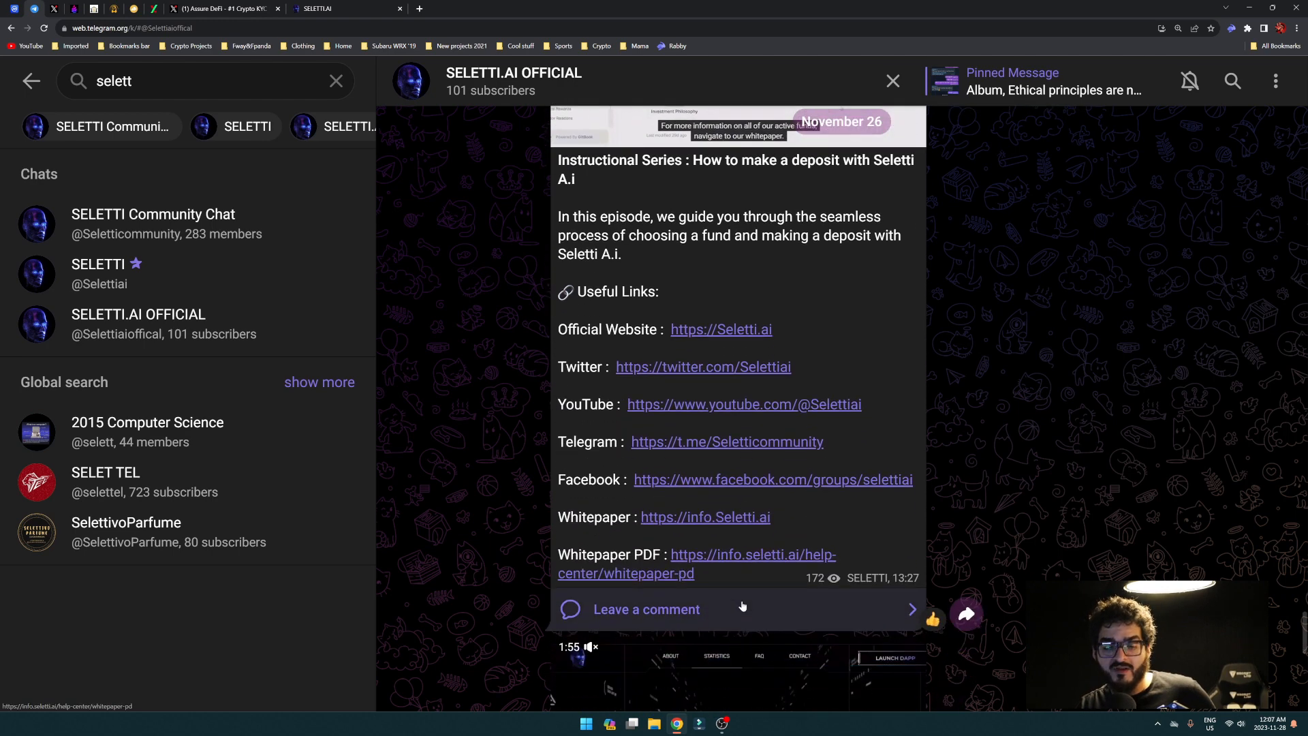
{"action": "scroll", "scroll_direction": "down", "scroll_amount": 3}
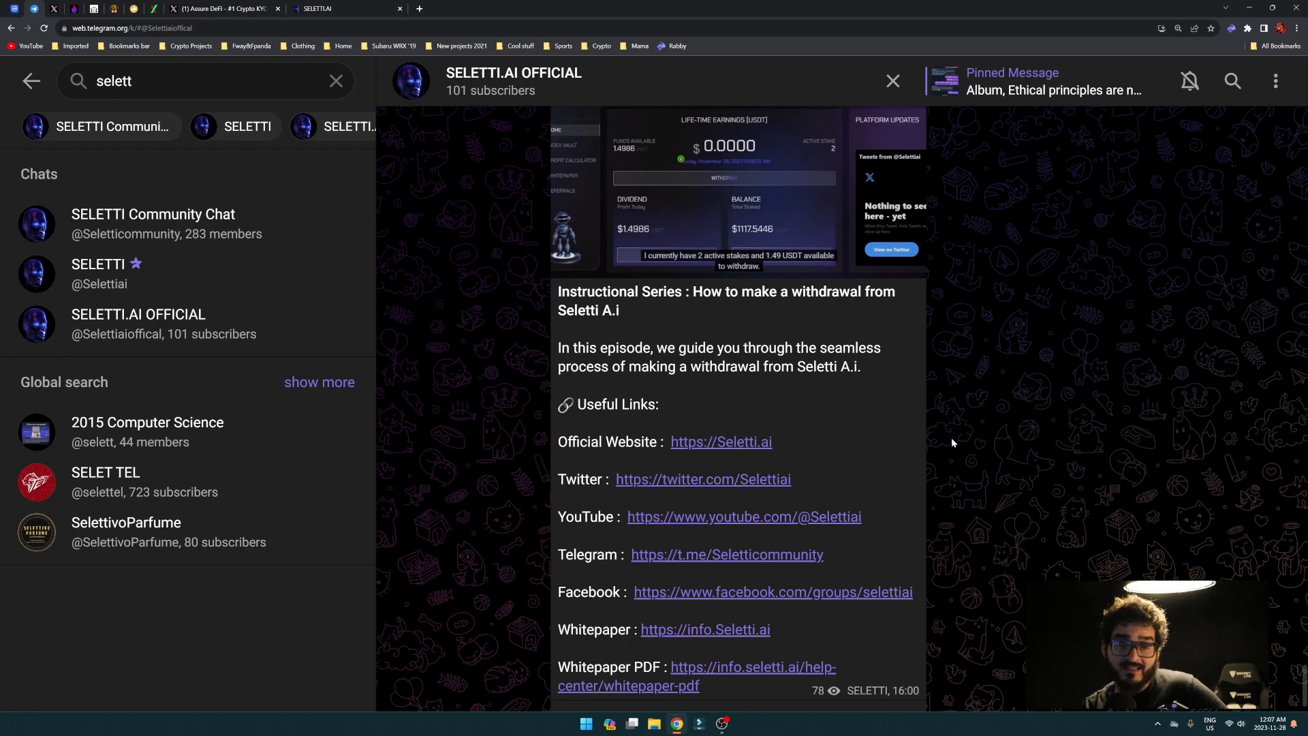
{"action": "scroll", "scroll_direction": "down", "scroll_amount": 3}
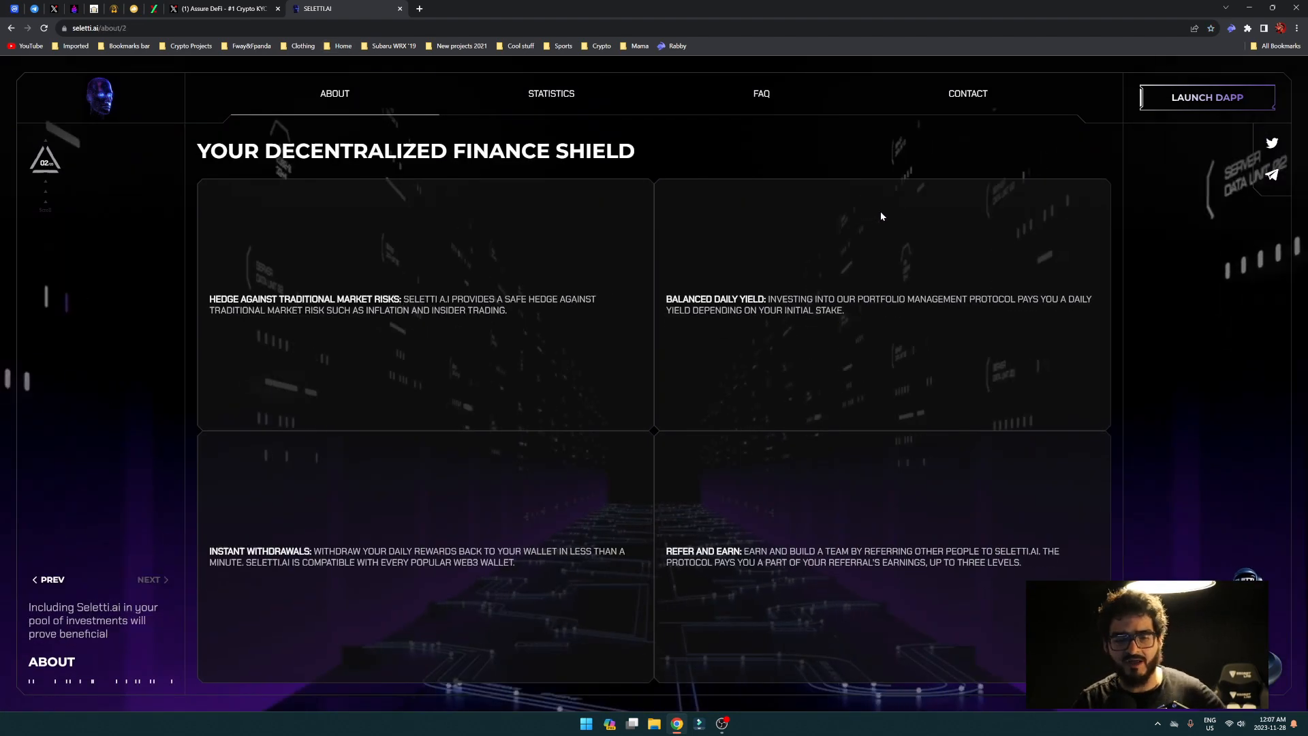
View the Seletti.ai Statistics page: $2261.9843 payouts, 56 live users, Oct. 18 2023 launch.
{"action": "left_click", "coordinate": [550, 94]}
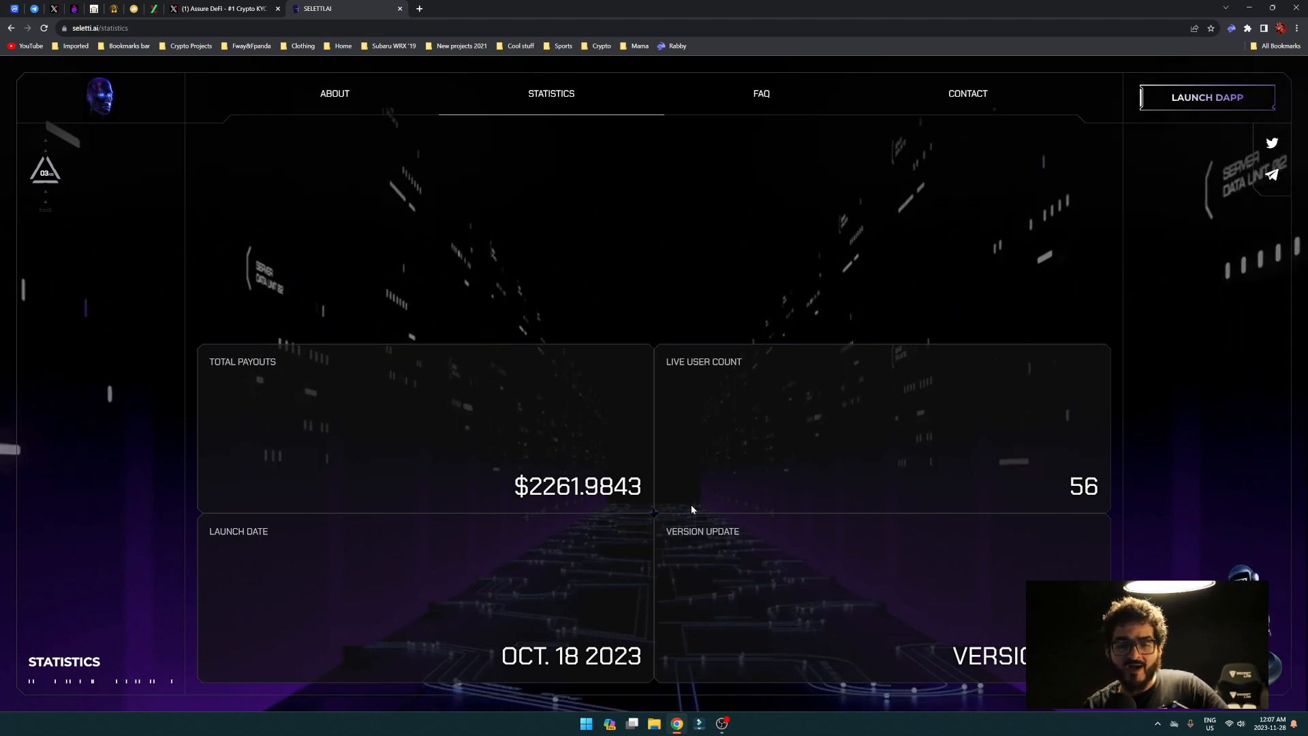
{"action": "mouse_move", "coordinate": [774, 482]}
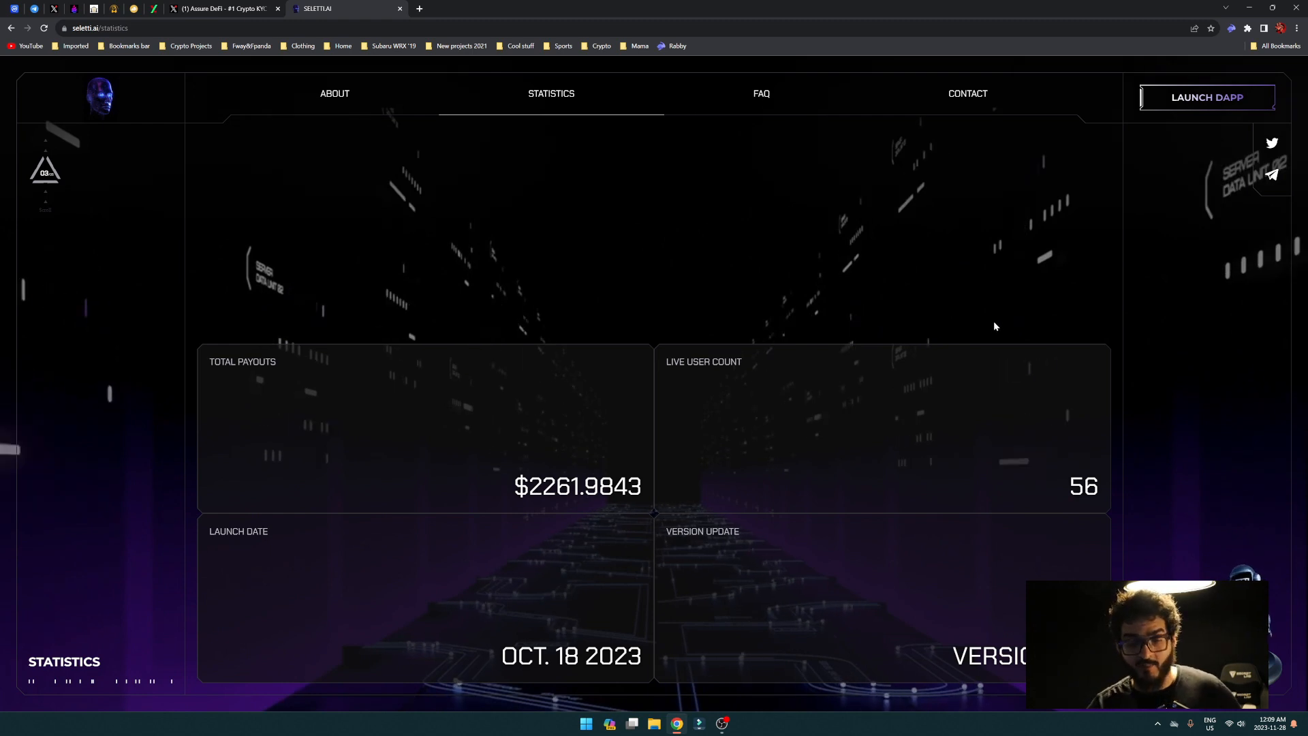
{"action": "left_click", "coordinate": [761, 93]}
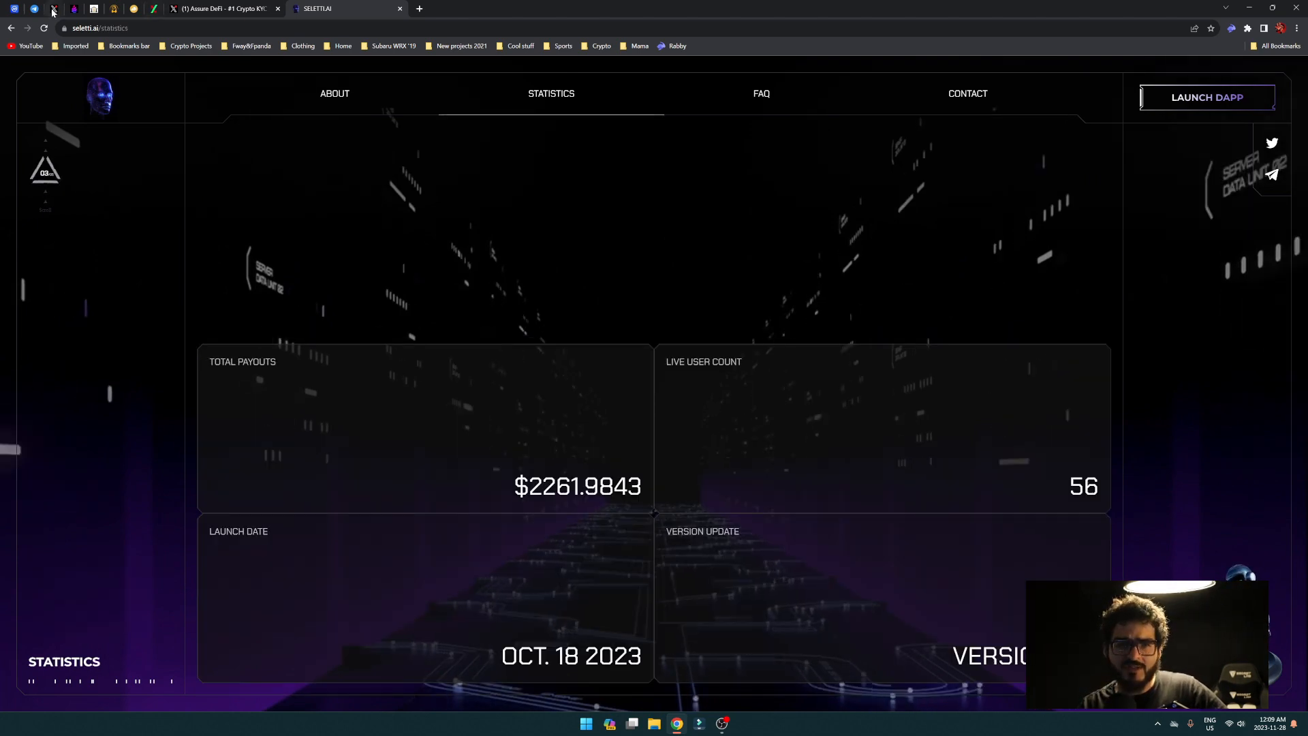
{"action": "left_click", "coordinate": [346, 8]}
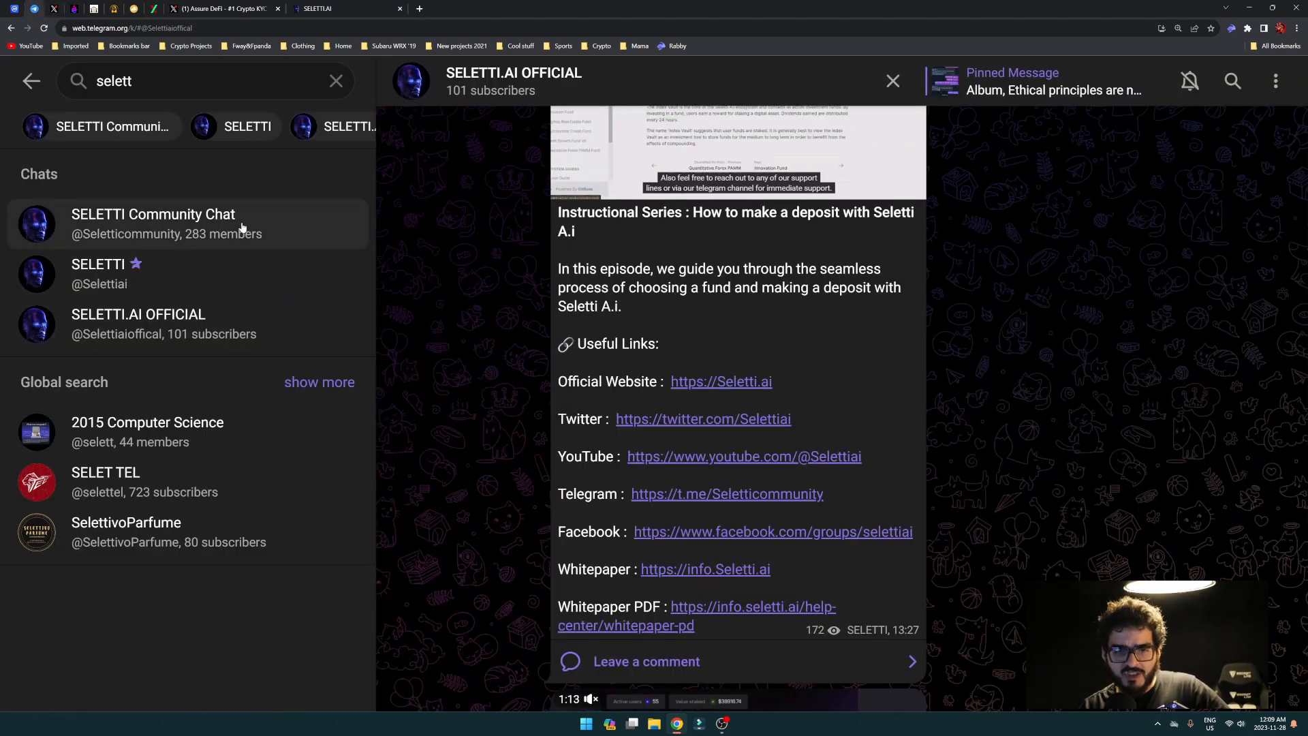
{"action": "left_click", "coordinate": [153, 223]}
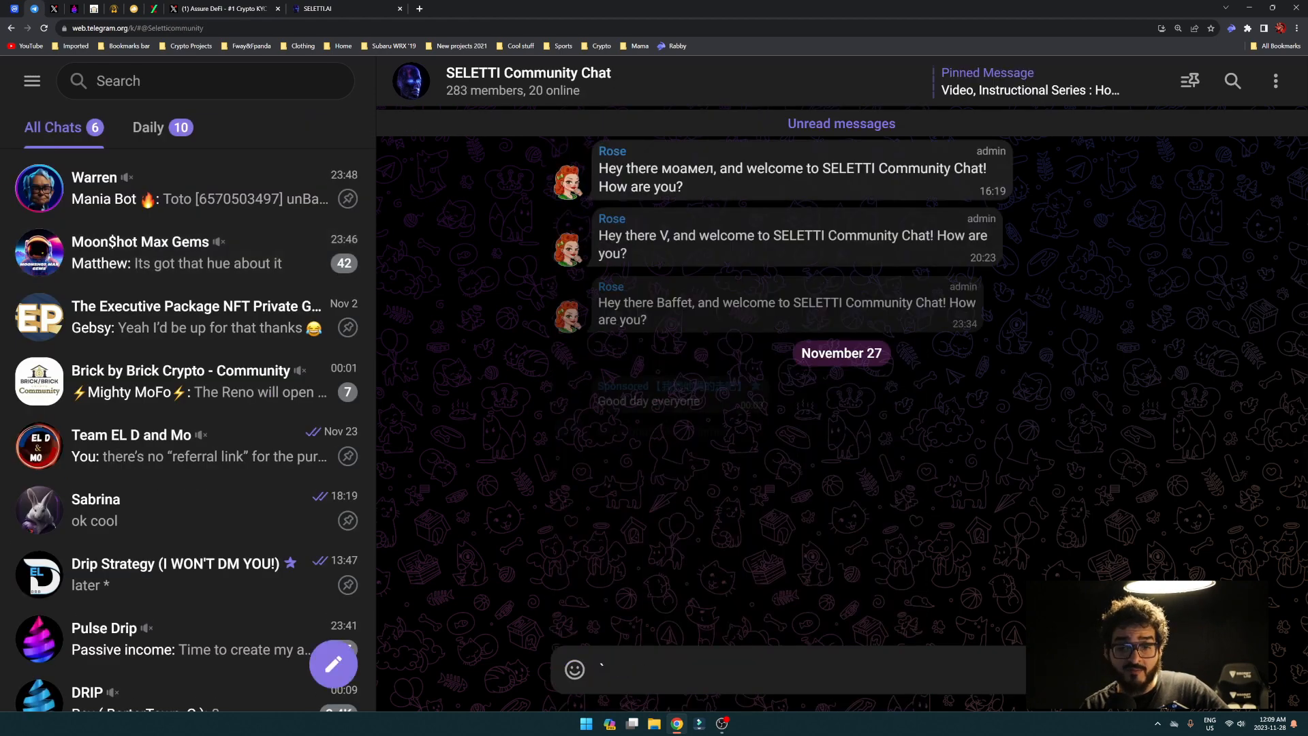
{"action": "scroll", "scroll_direction": "down", "scroll_amount": 3}
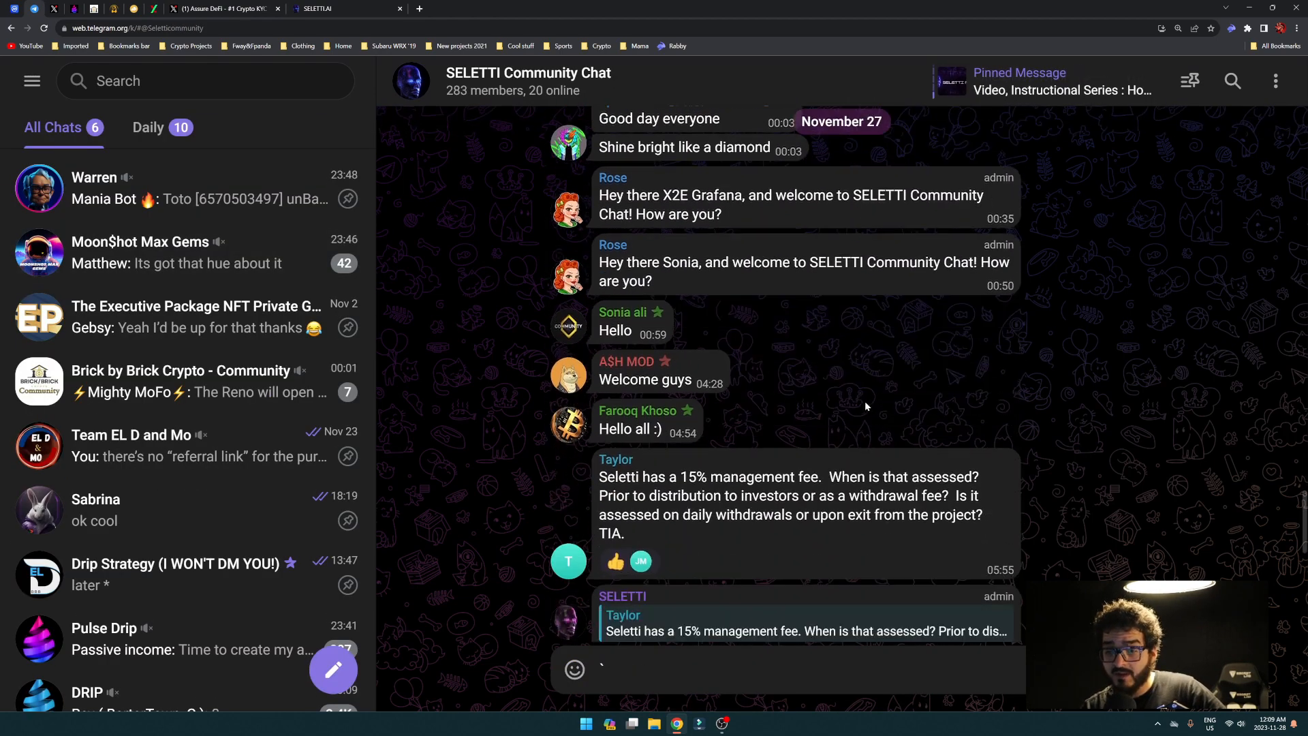
{"action": "scroll", "scroll_direction": "down", "scroll_amount": 3}
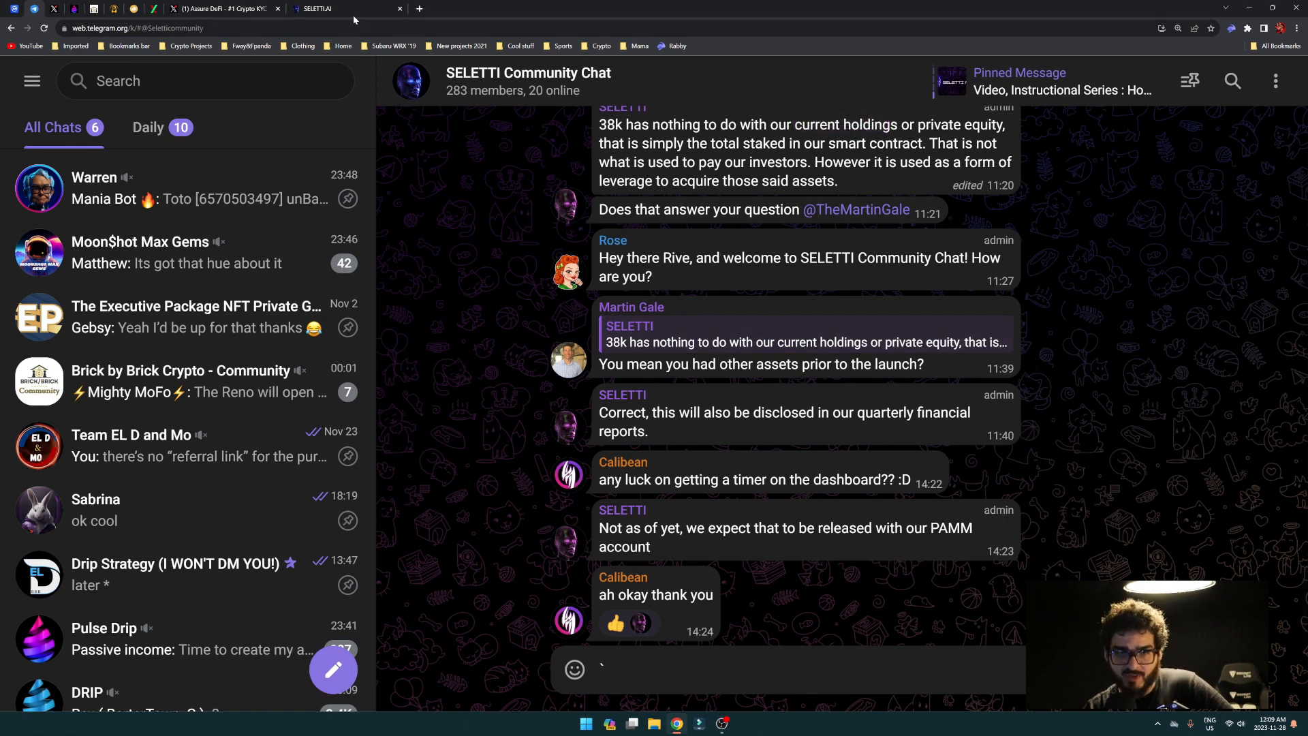
{"action": "left_click", "coordinate": [342, 8]}
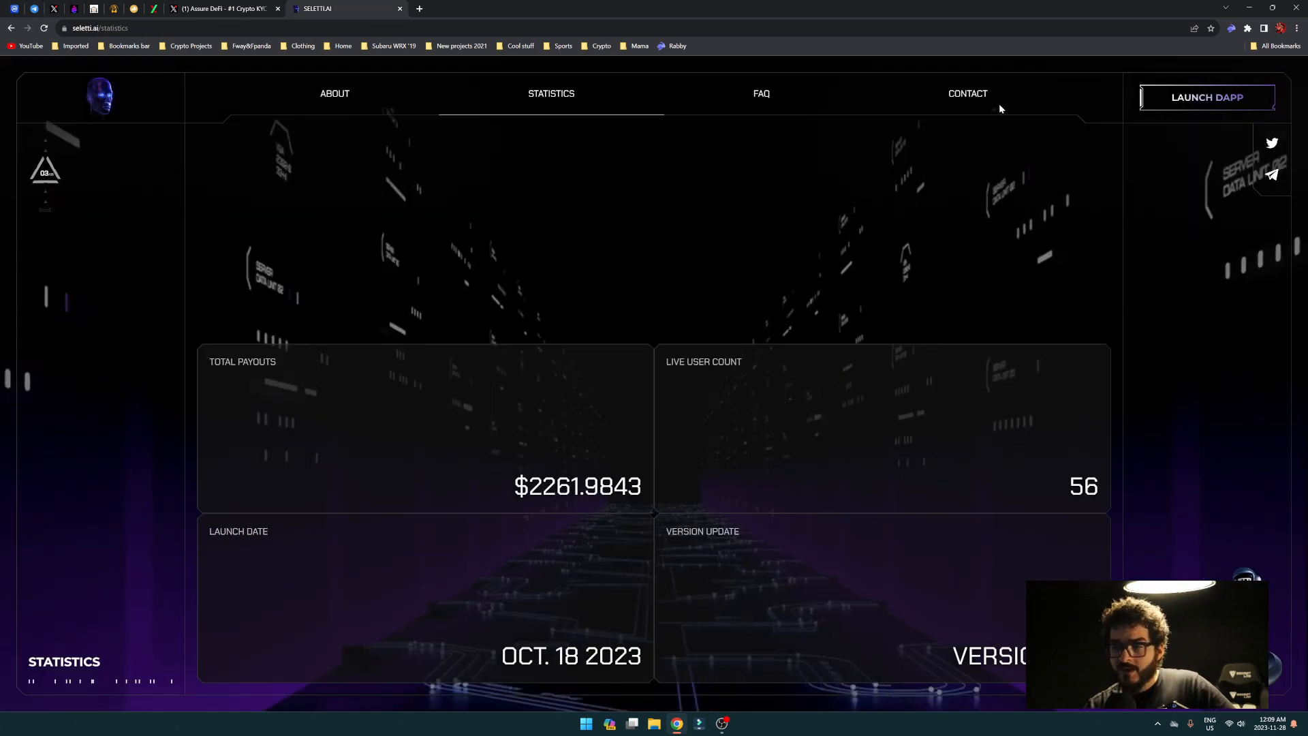
Launch the Seletti dApp dashboard showing the 3.9844 USDT dividend and $52.0837 staked balance.
{"action": "left_click", "coordinate": [1204, 96]}
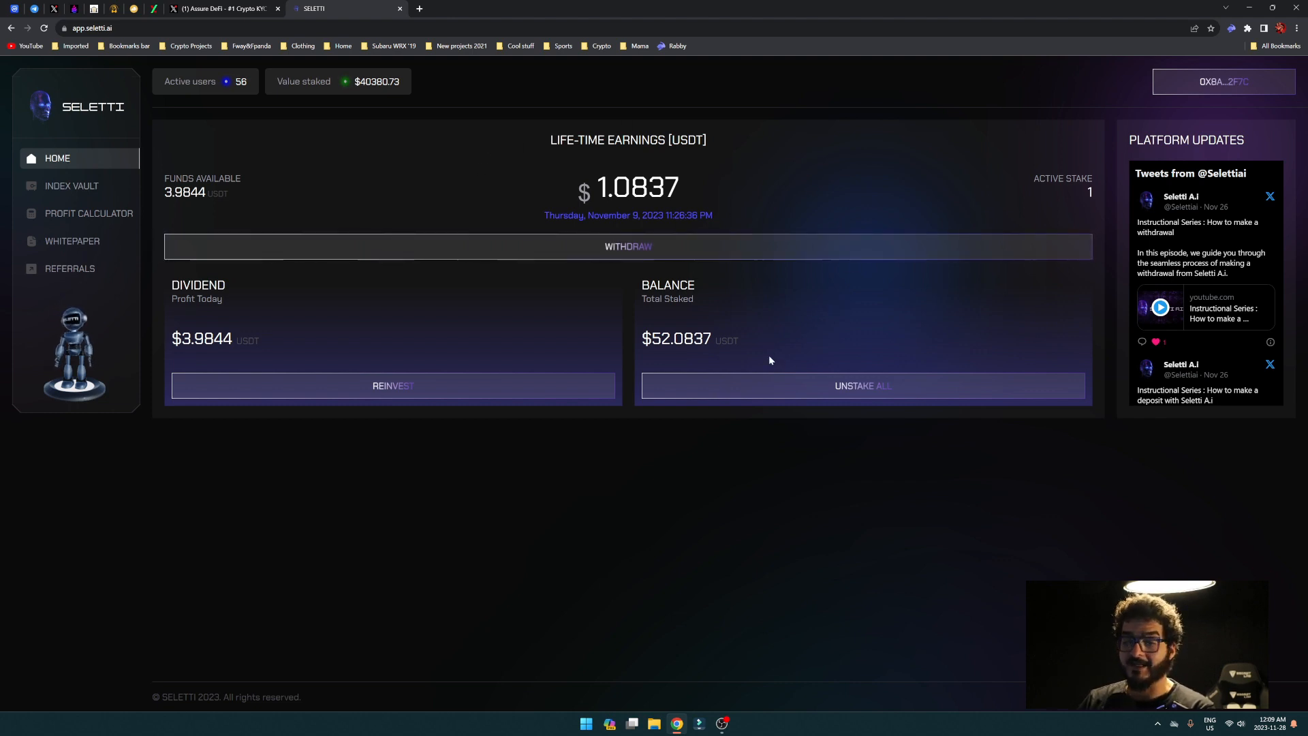
{"action": "mouse_move", "coordinate": [409, 371]}
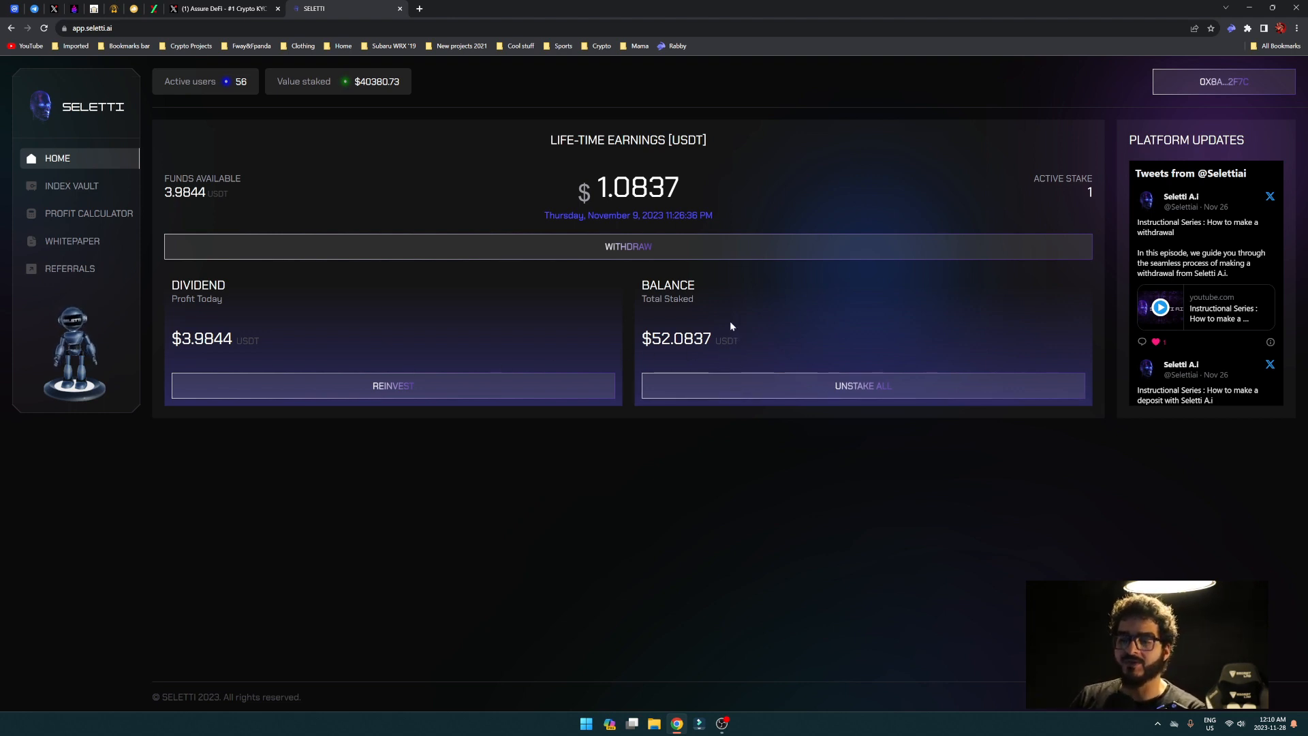
{"action": "mouse_move", "coordinate": [719, 324]}
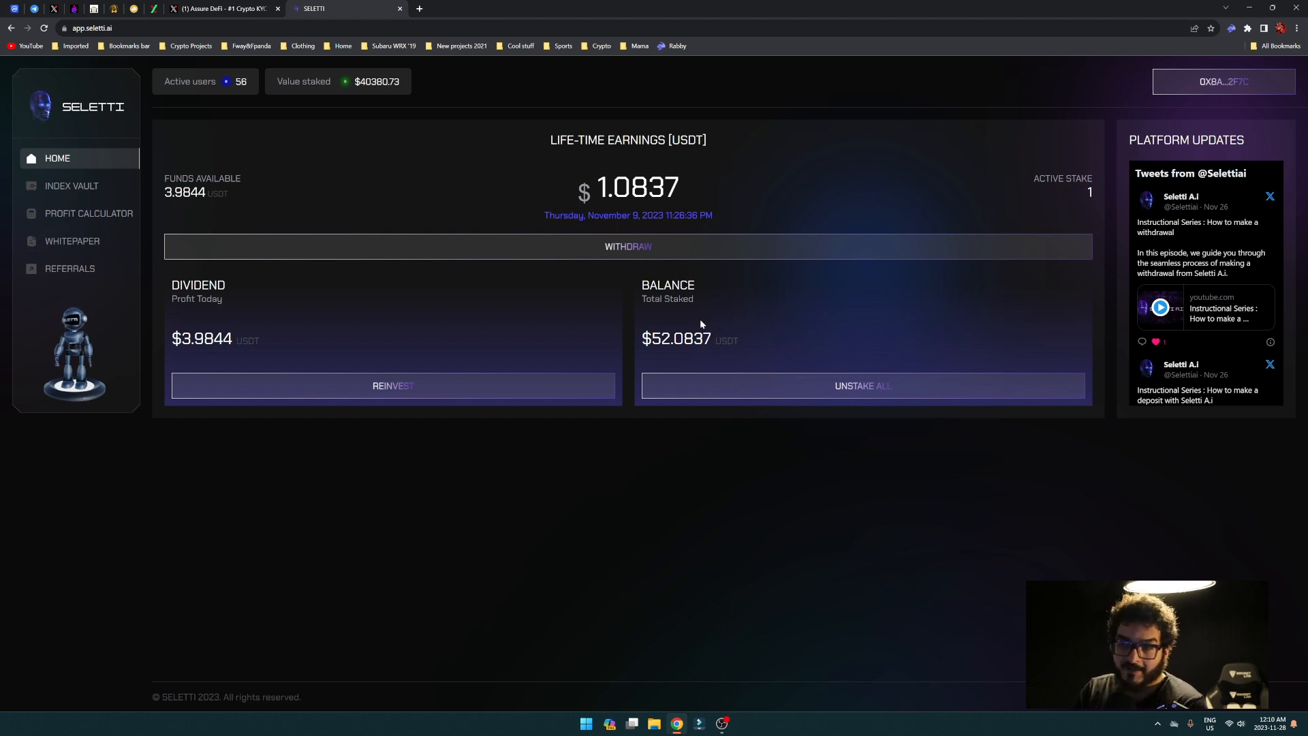
{"action": "mouse_move", "coordinate": [713, 327]}
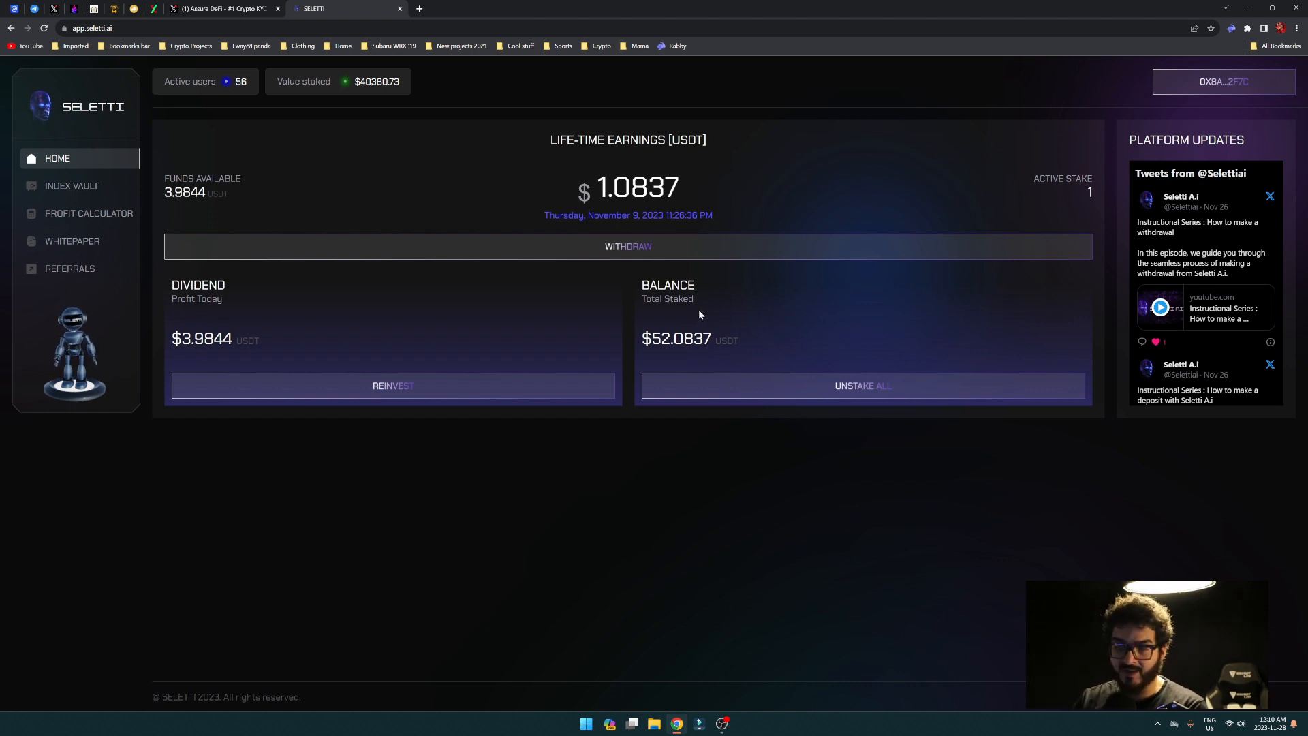
{"action": "mouse_move", "coordinate": [705, 304]}
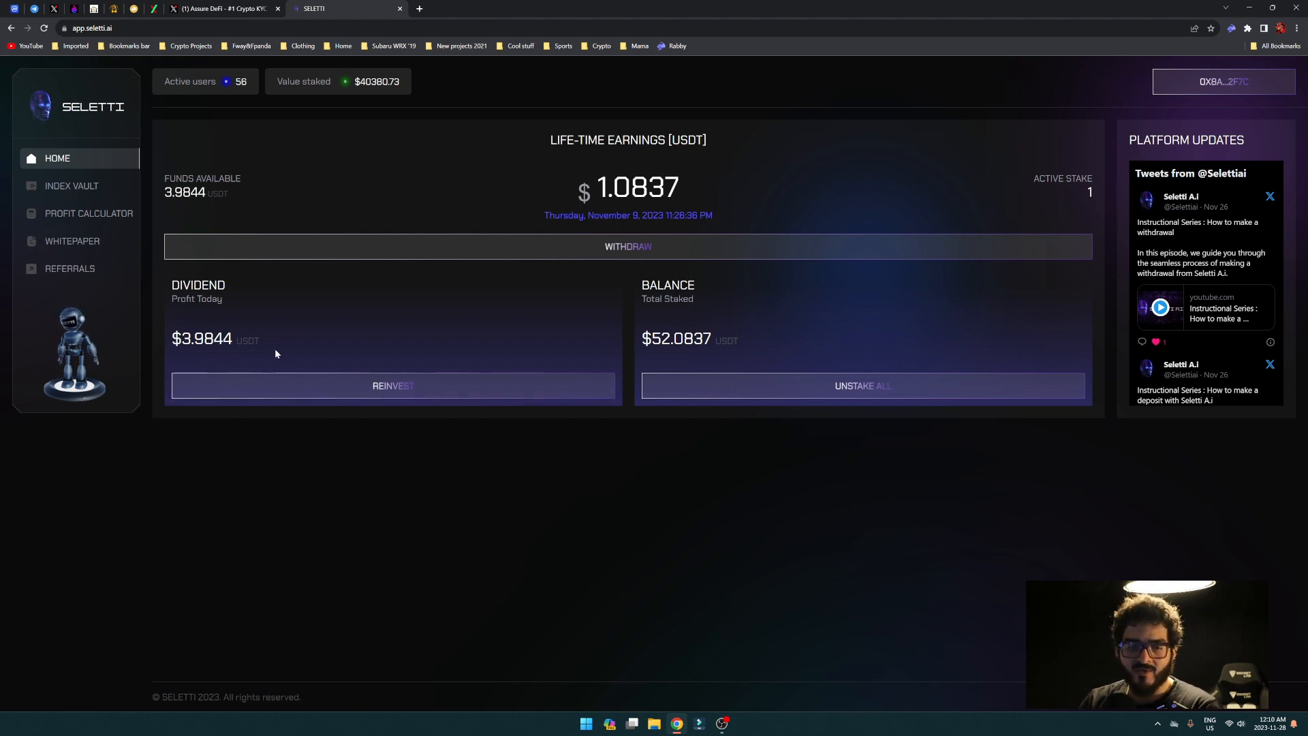
{"action": "mouse_move", "coordinate": [559, 424]}
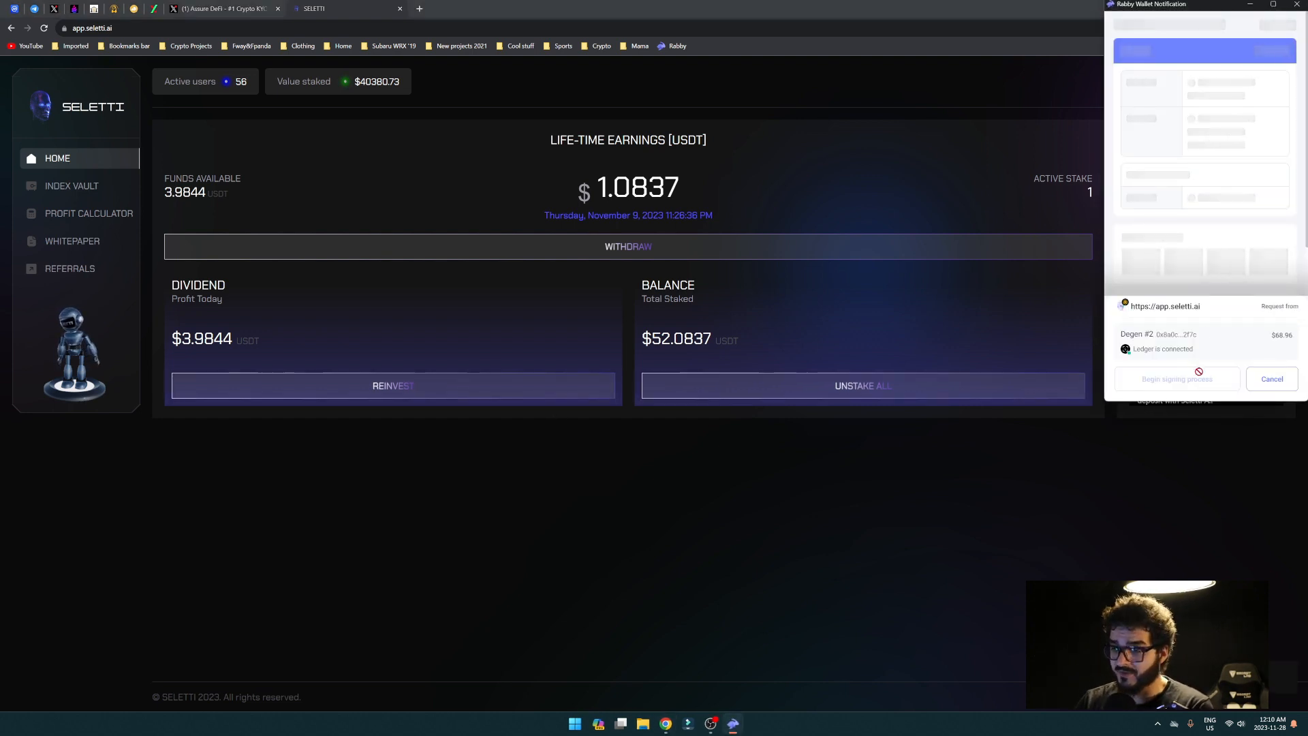
Sign the reinvest transaction in Rabby Wallet, raising the staked balance to $56.0681.
{"action": "left_click", "coordinate": [1175, 379]}
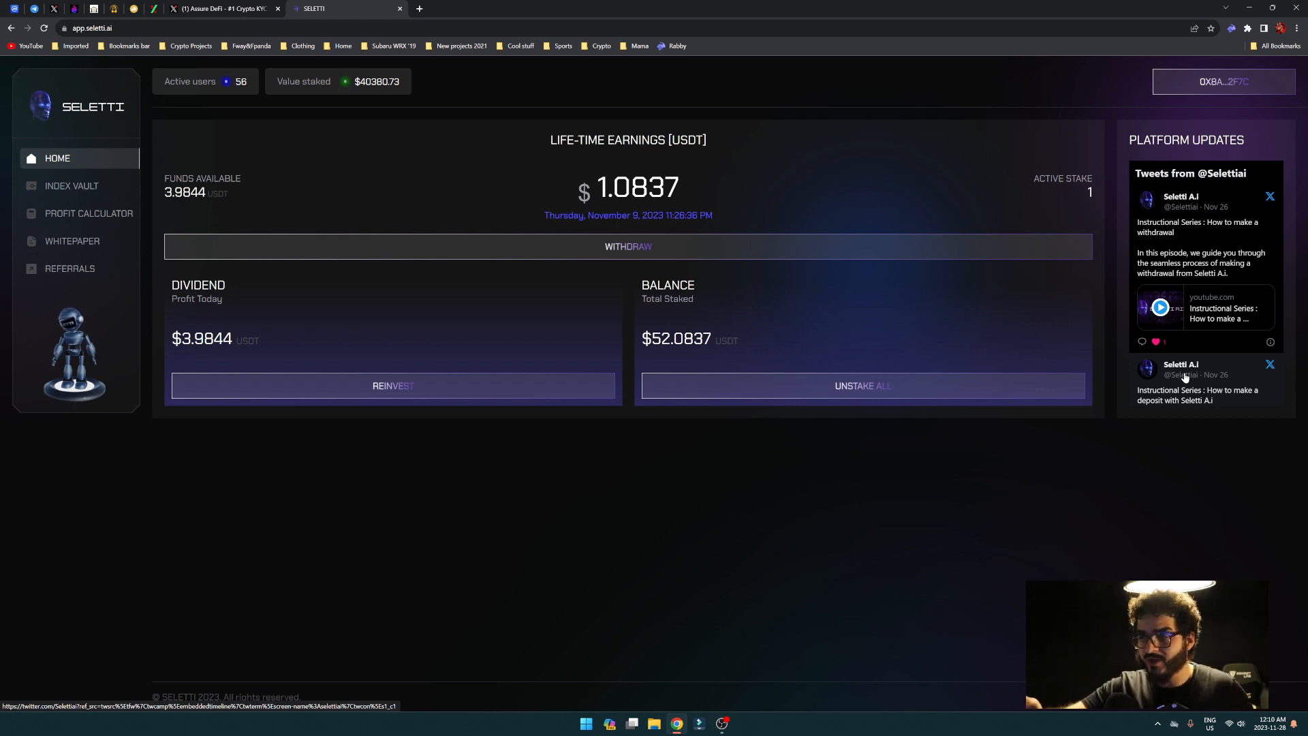
{"action": "left_click", "coordinate": [393, 385]}
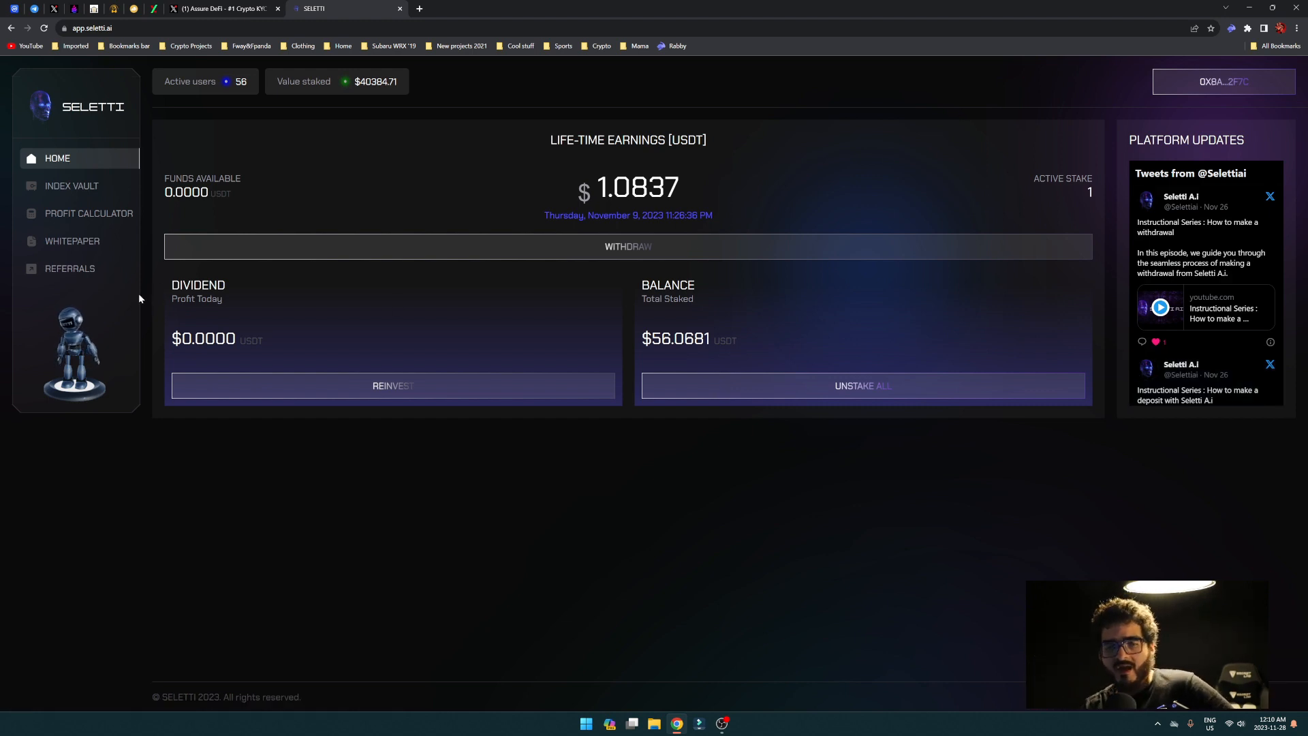
Check the Referrals page, then view the Index Vault's Innovation, Real Estate, Credit and Growth funds.
{"action": "left_click", "coordinate": [70, 268]}
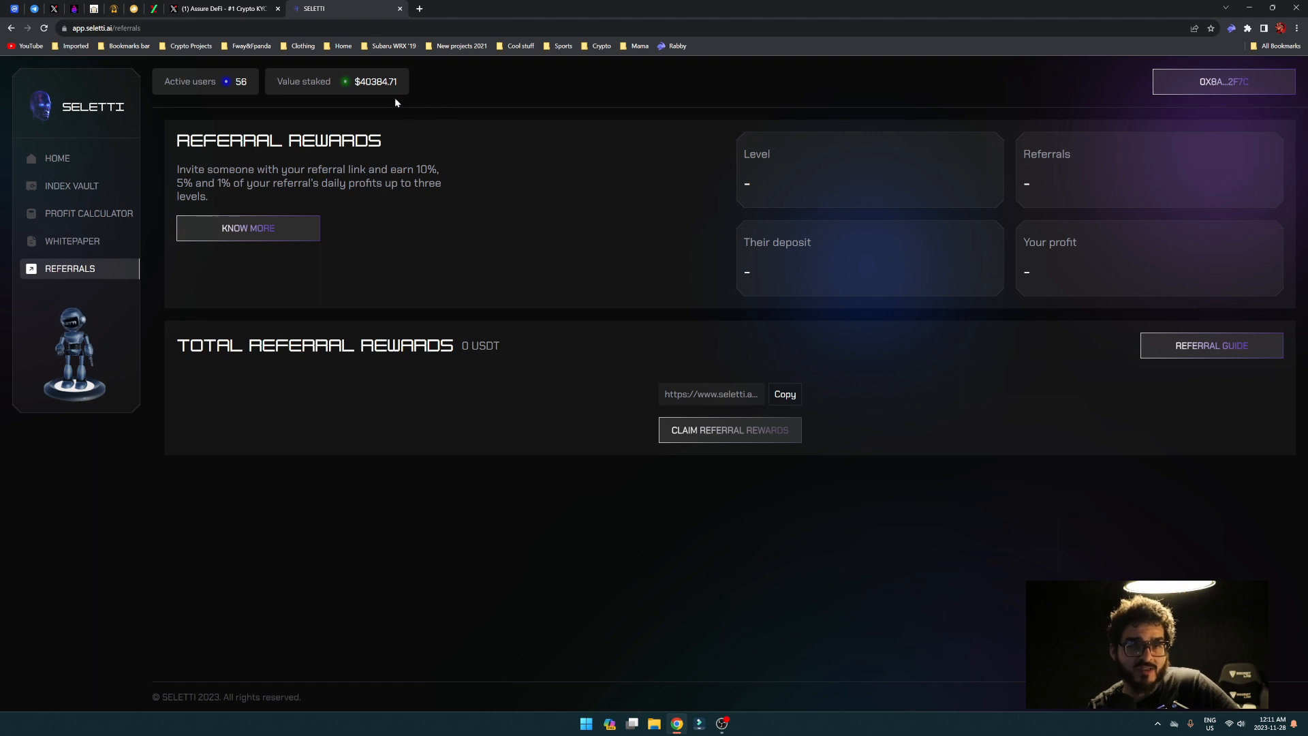
{"action": "mouse_move", "coordinate": [72, 185]}
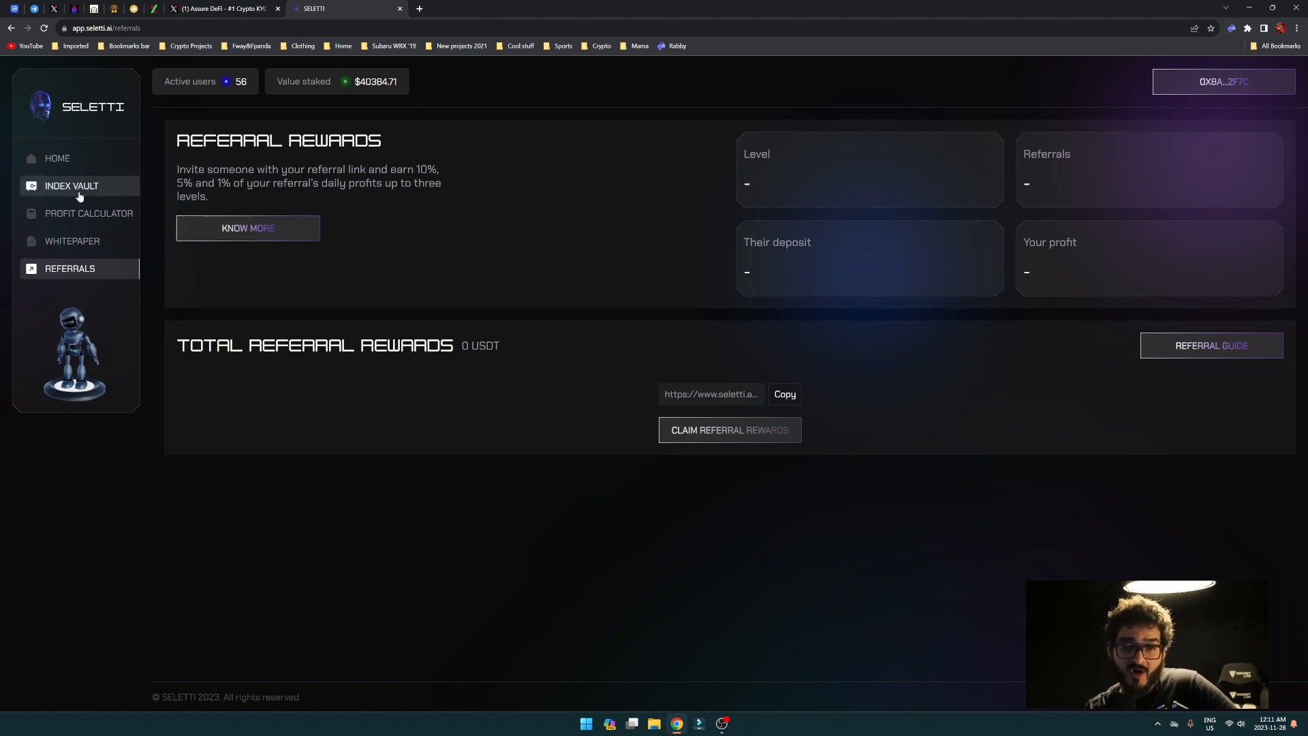
{"action": "left_click", "coordinate": [72, 186]}
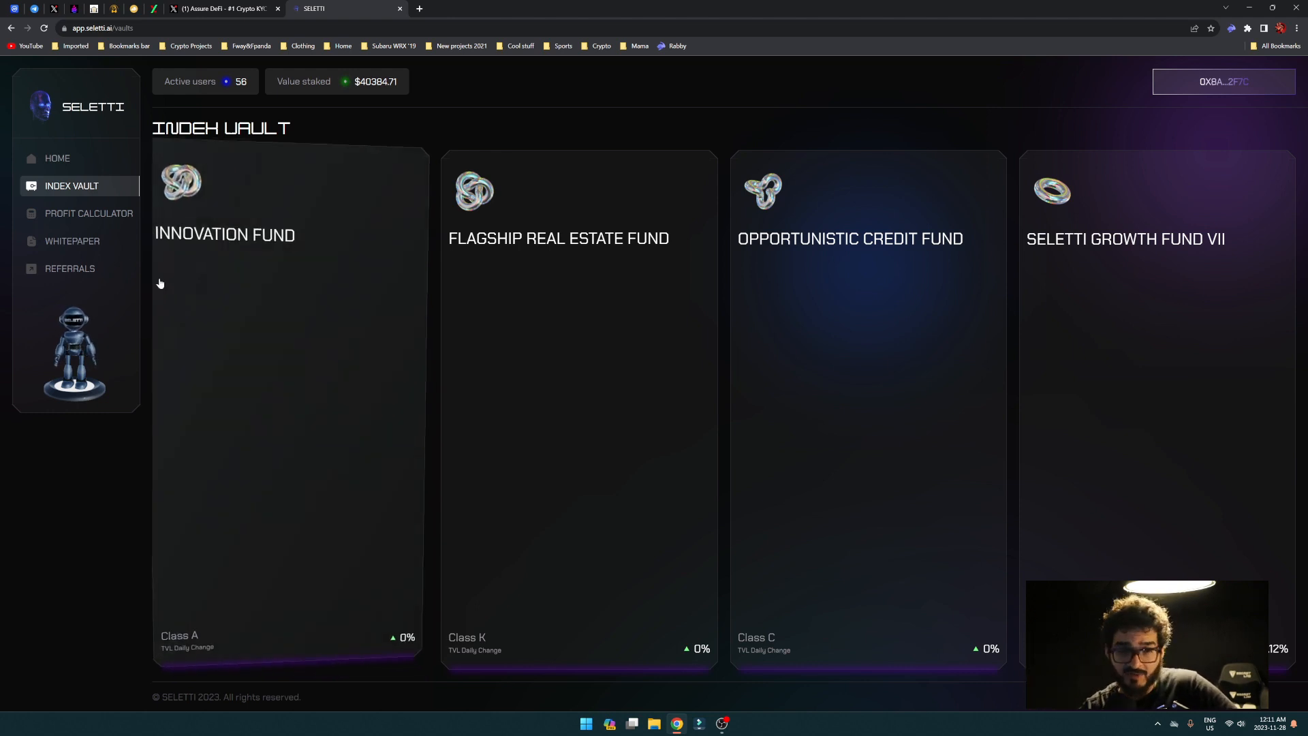
Calculate 1000 USDT staked for 100 days with compounding, yielding +857.52 USDT profit.
{"action": "left_click", "coordinate": [88, 212]}
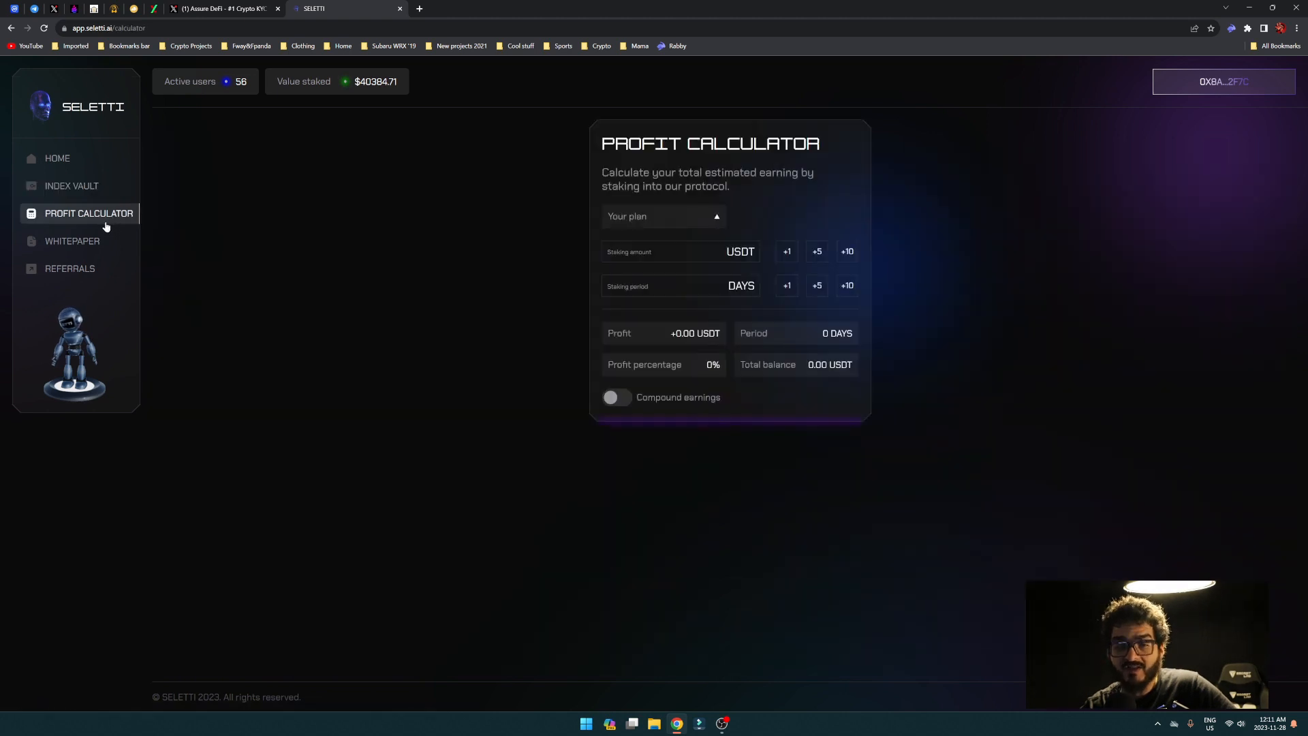
{"action": "mouse_move", "coordinate": [893, 309]}
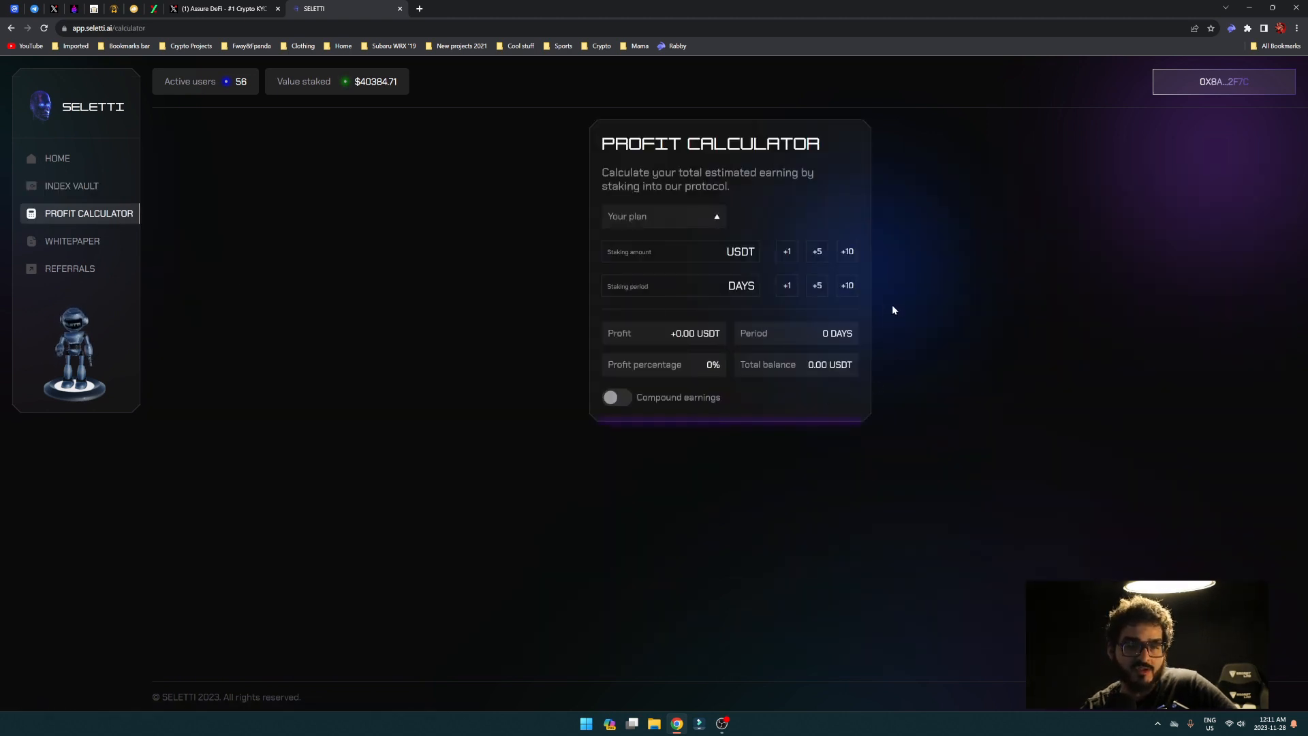
{"action": "left_click", "coordinate": [816, 251]}
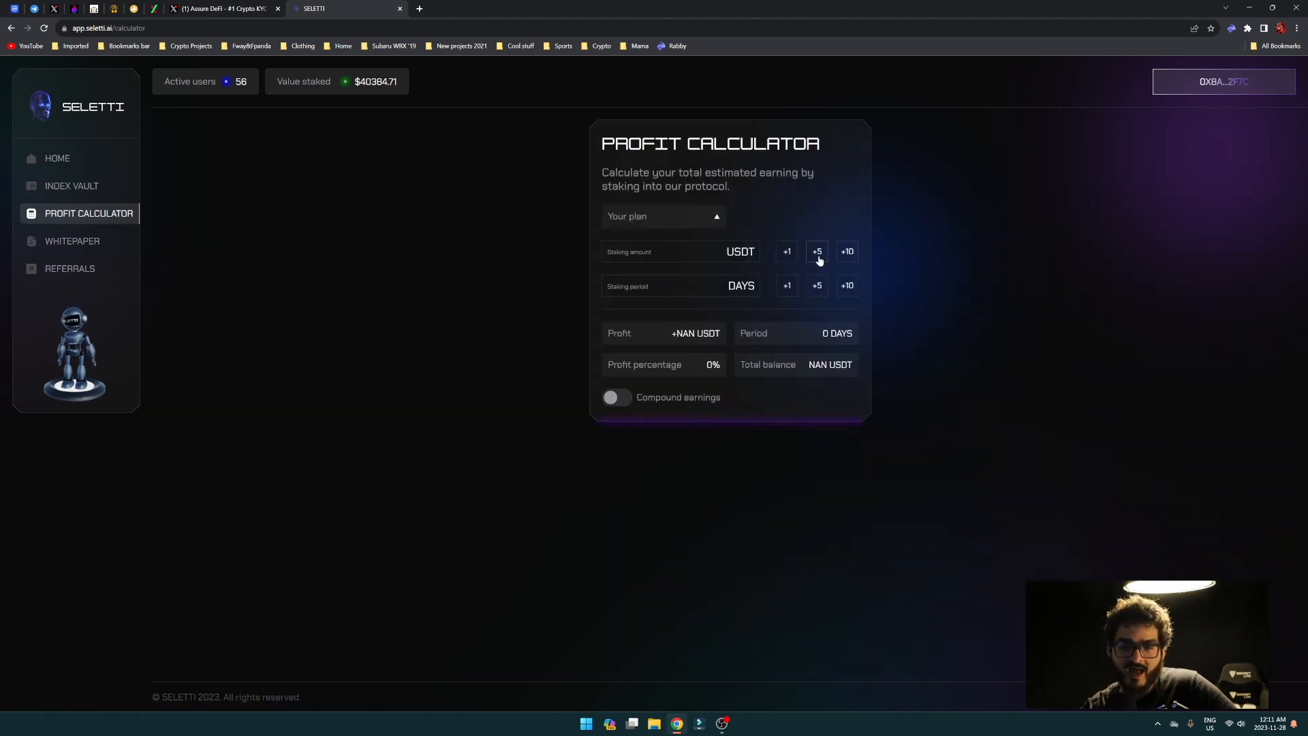
{"action": "left_click", "coordinate": [668, 251]}
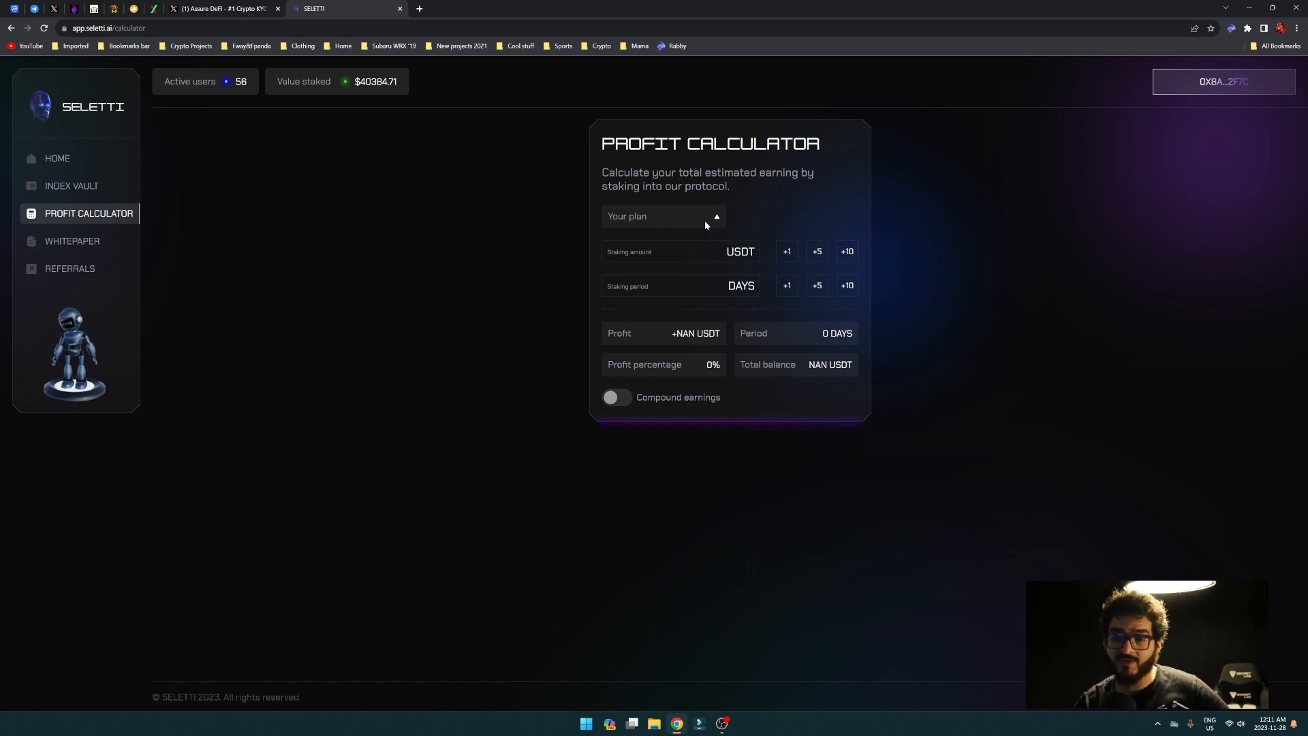
{"action": "left_click", "coordinate": [667, 251]}
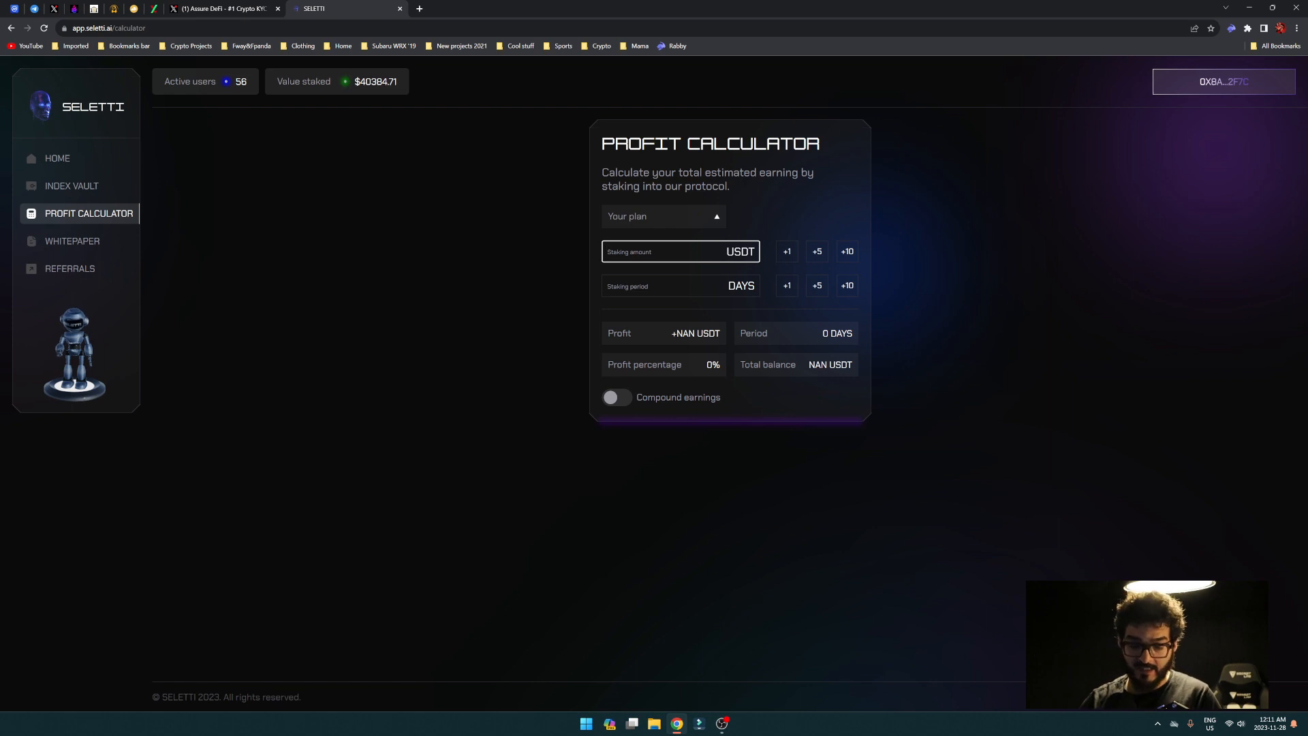
{"action": "type", "text": "1000"}
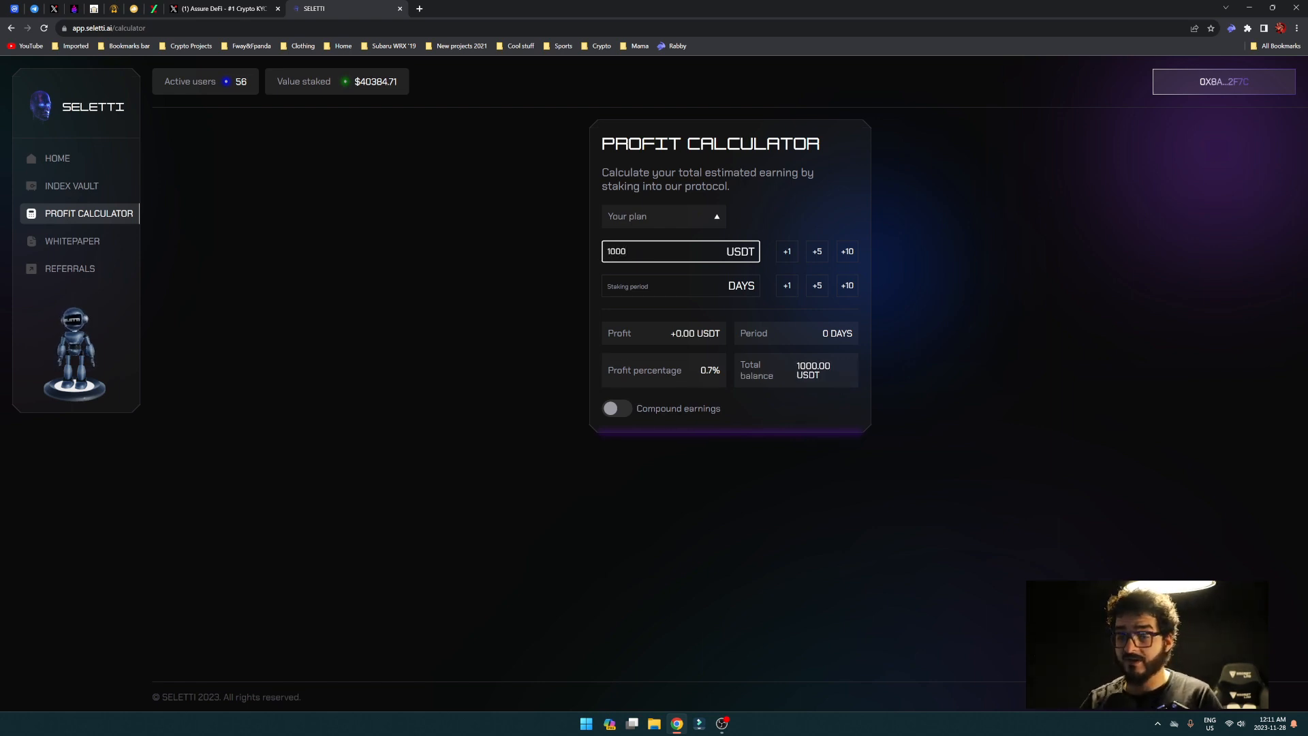
{"action": "left_click", "coordinate": [679, 285]}
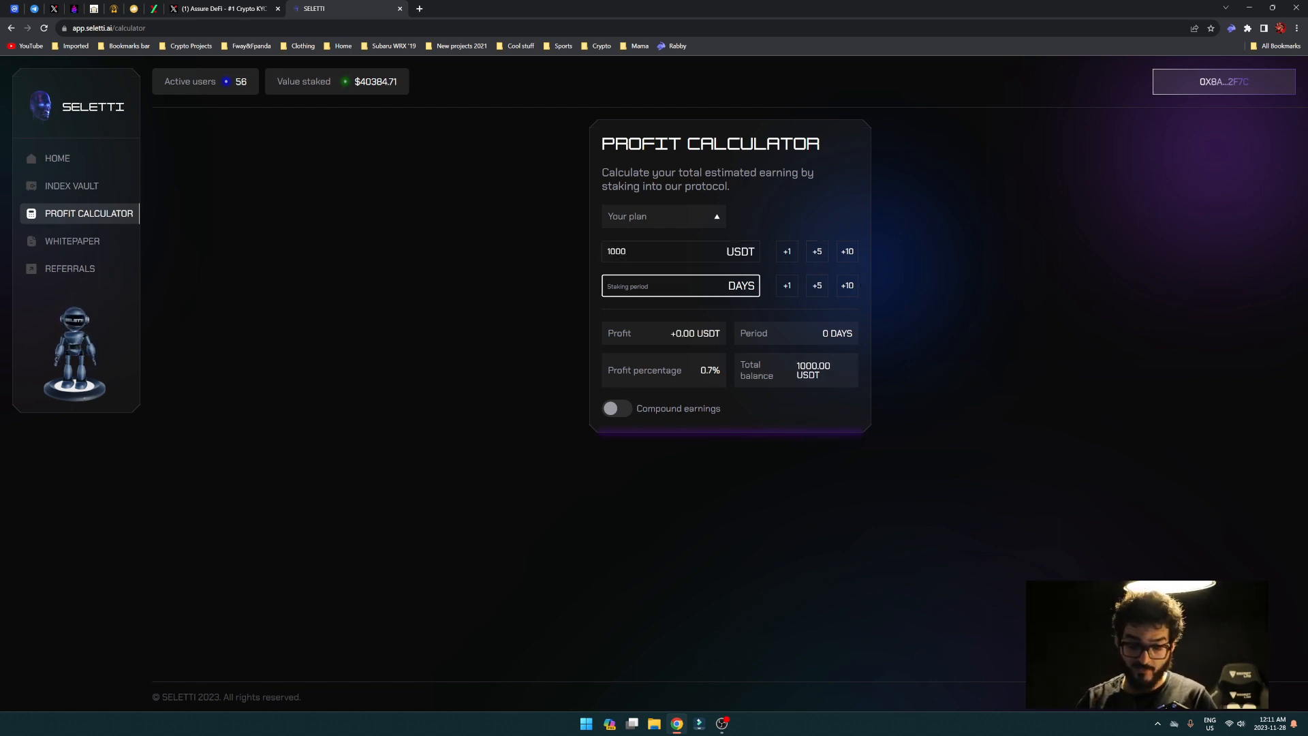
{"action": "type", "text": "100"}
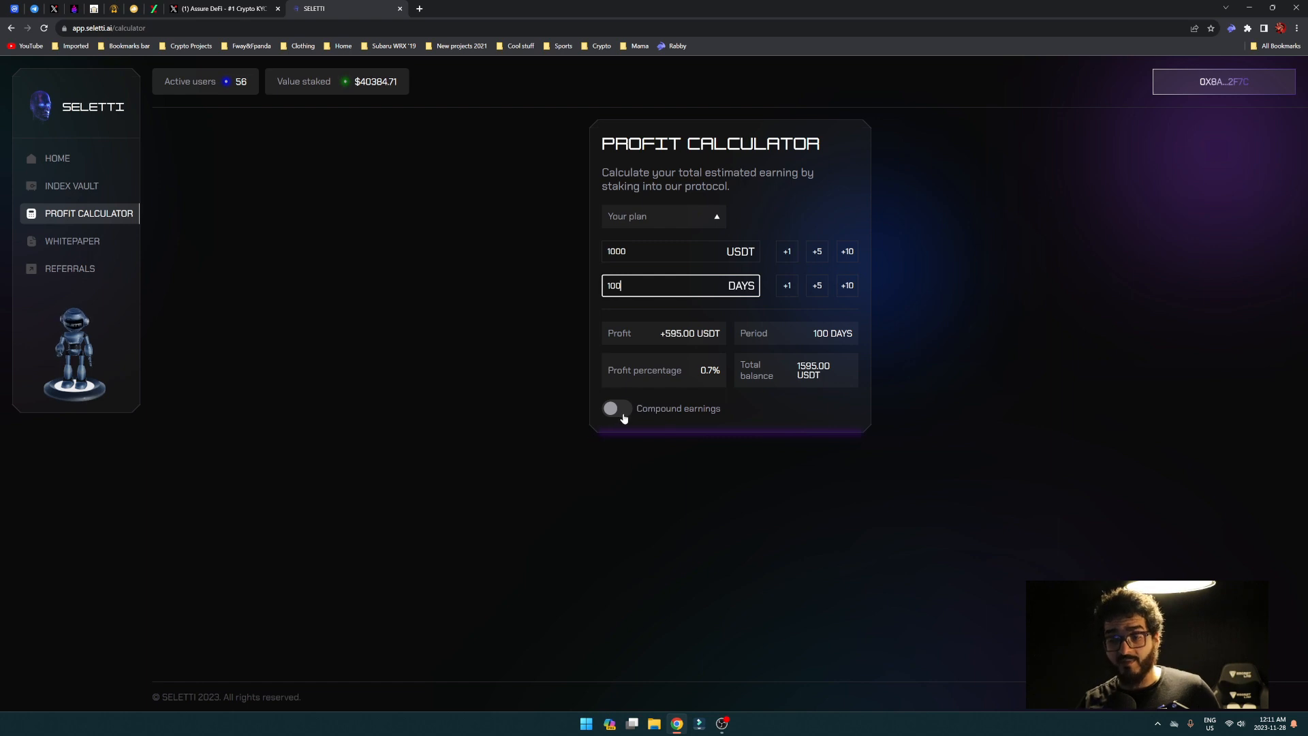
{"action": "left_click", "coordinate": [616, 408]}
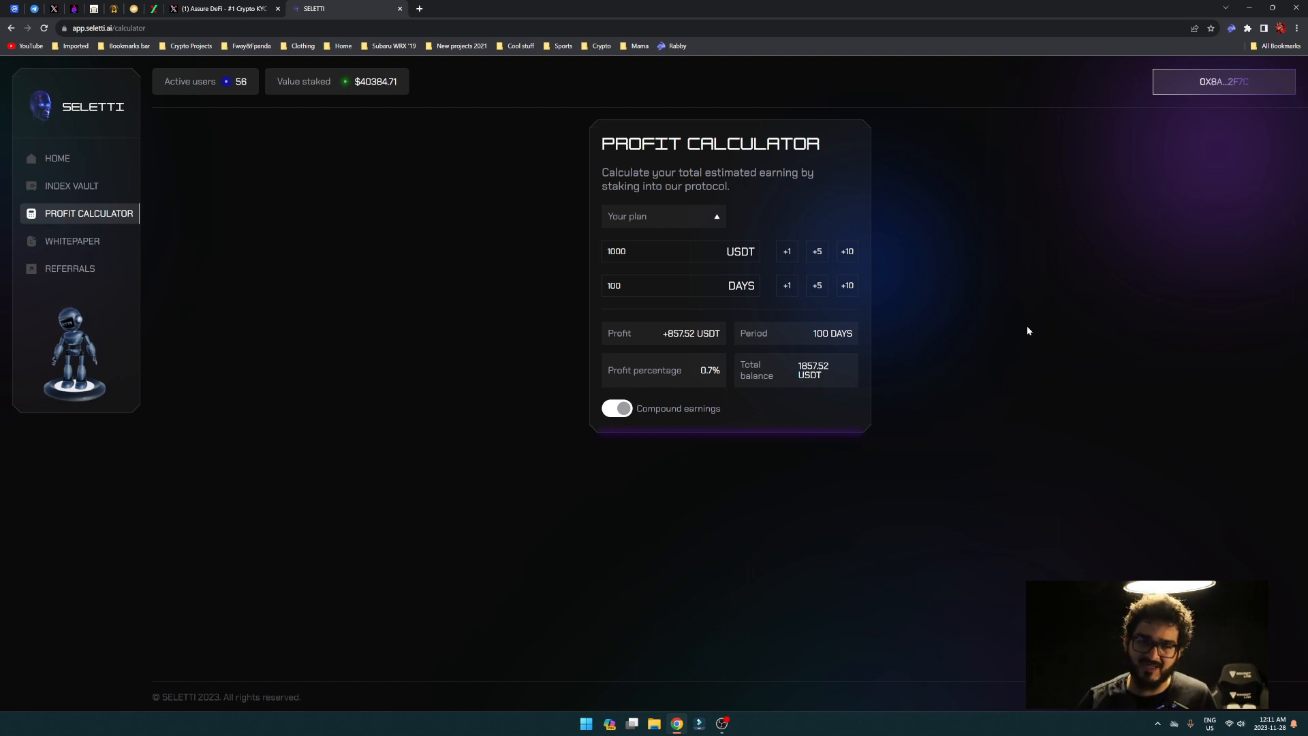
{"action": "mouse_move", "coordinate": [1002, 248]}
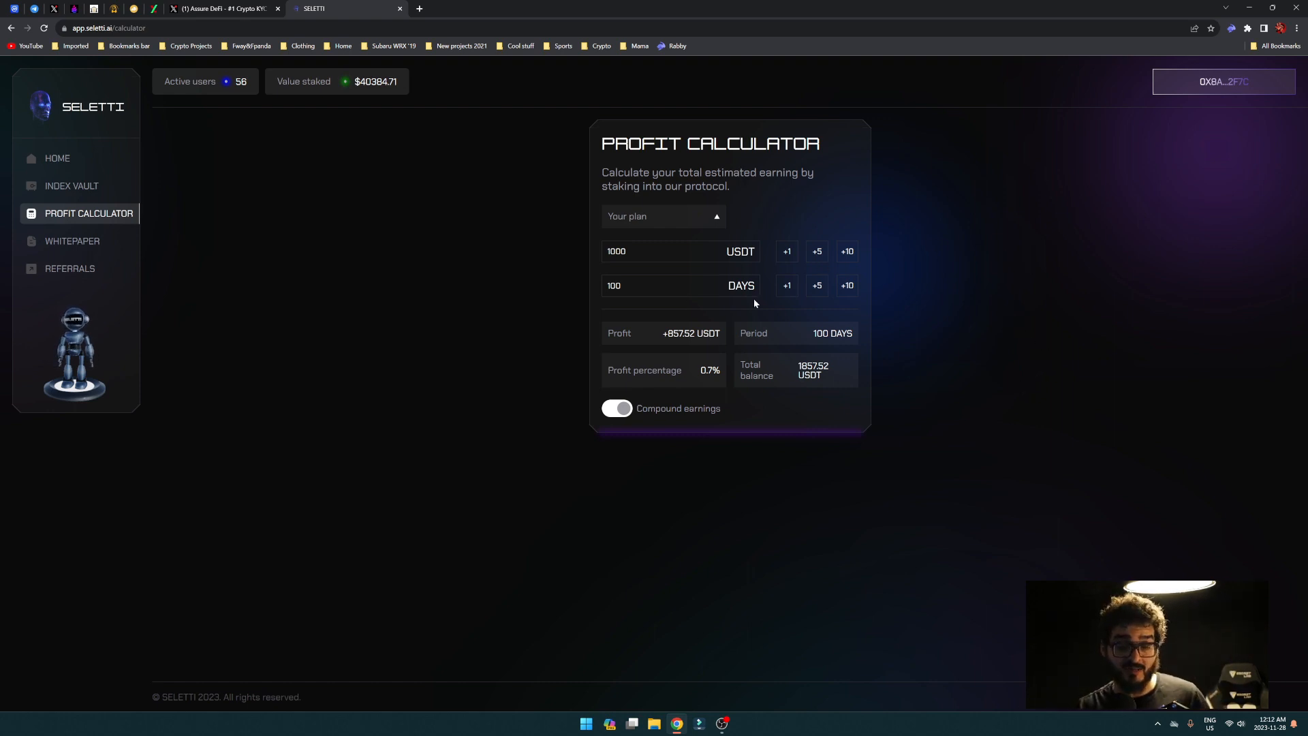
{"action": "mouse_move", "coordinate": [81, 247]}
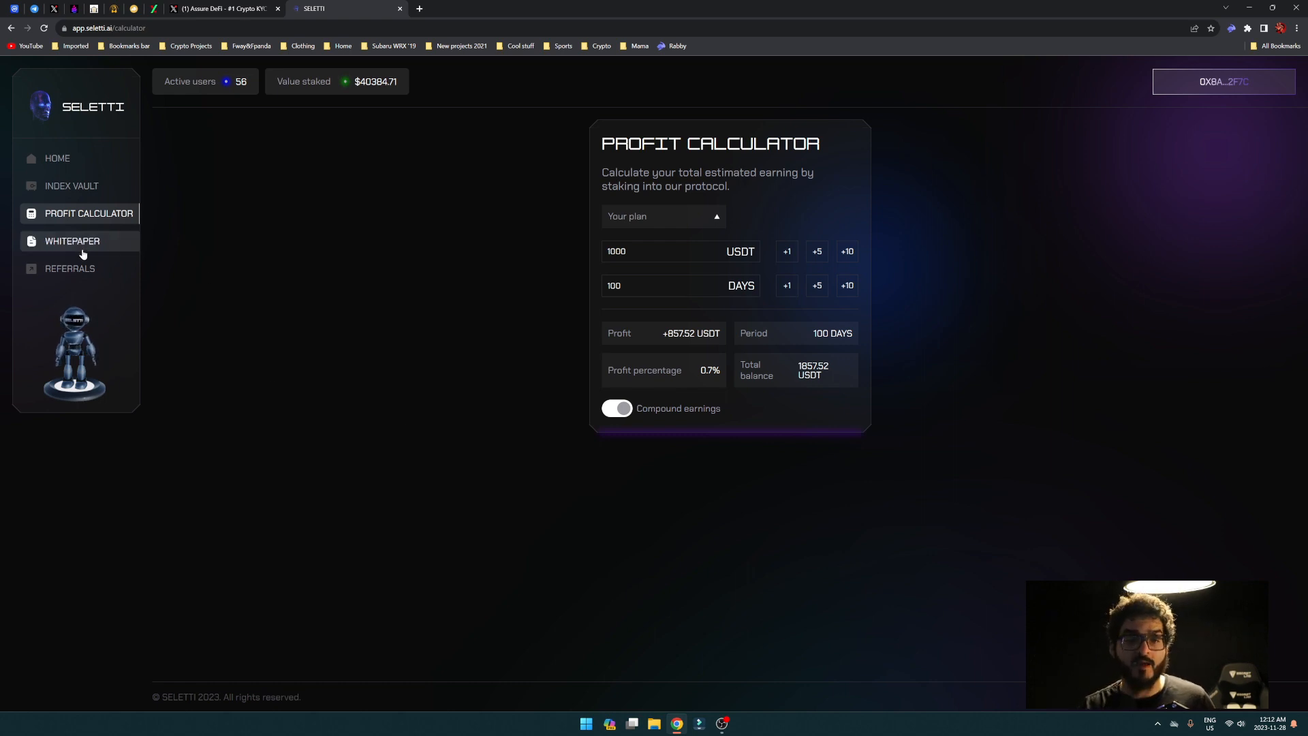
Open the Seletti A.I GitBook whitepaper at its Introduction page with the intro video.
{"action": "left_click", "coordinate": [72, 241]}
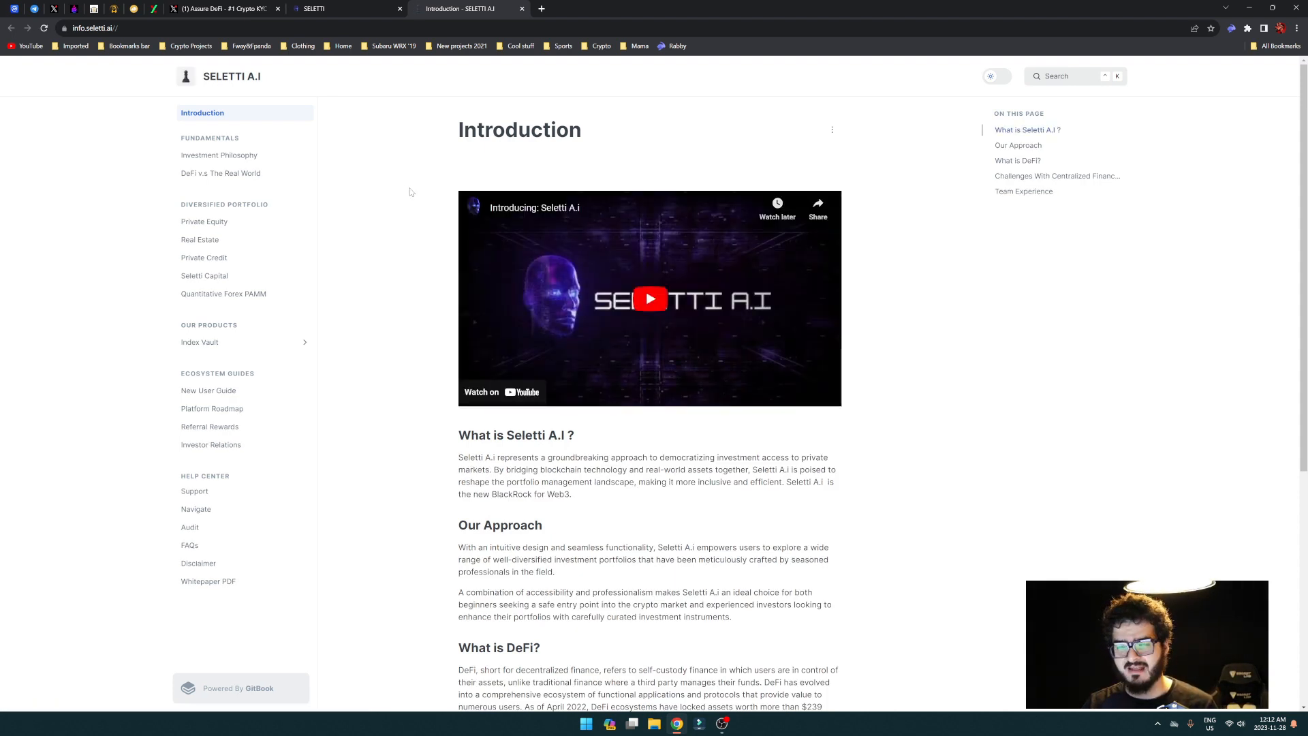
{"action": "mouse_move", "coordinate": [432, 187]}
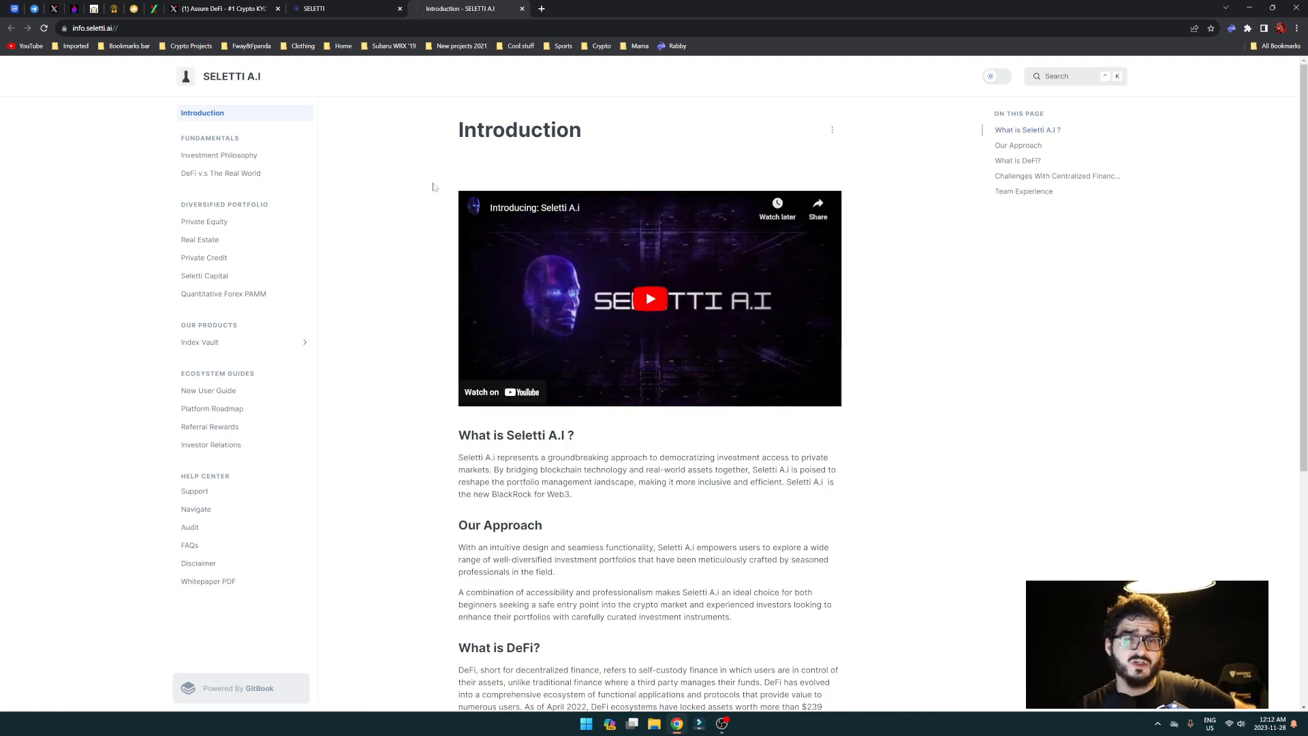